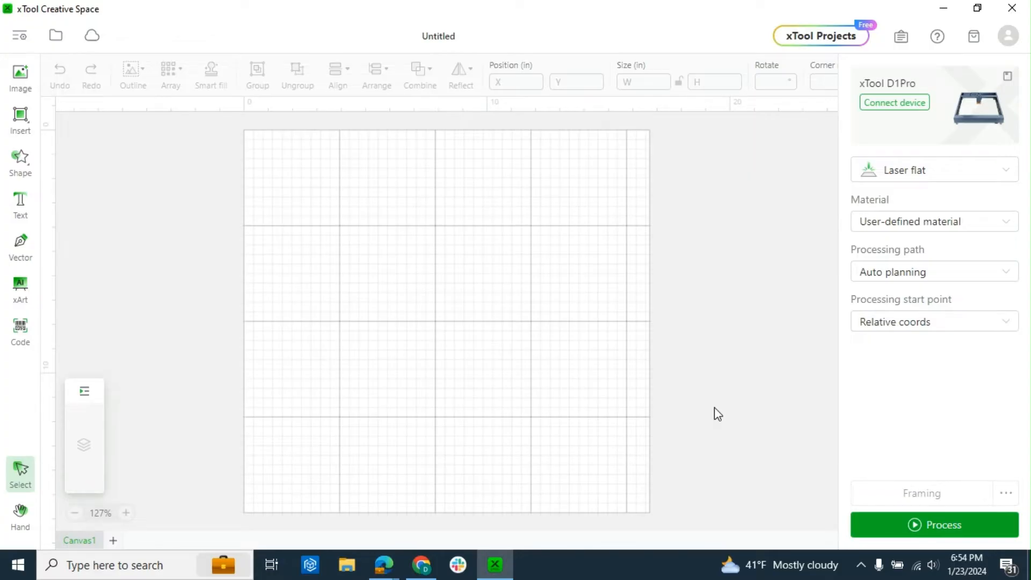
pyautogui.moveTo(139, 204)
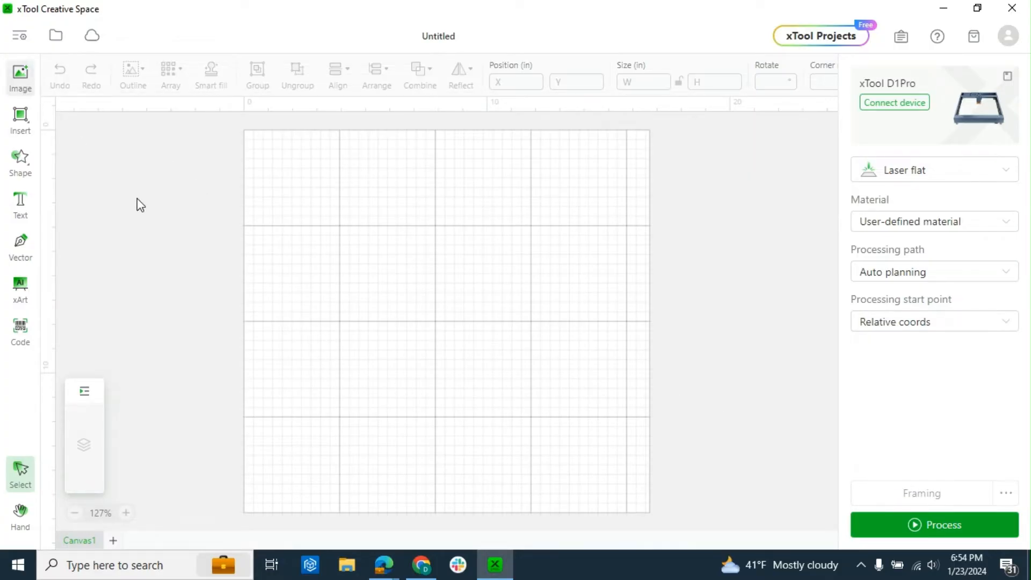
pyautogui.moveTo(20, 22)
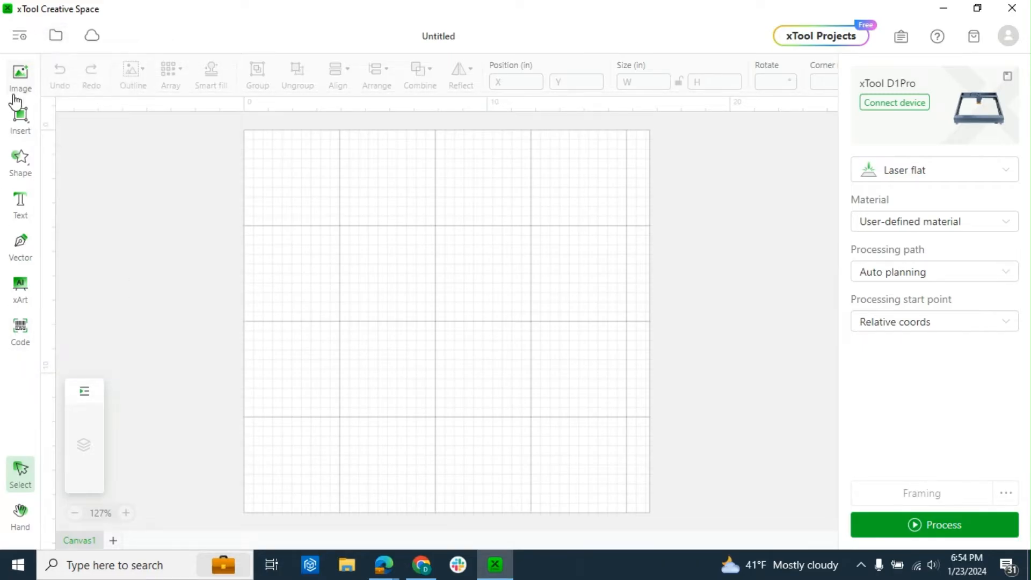
pyautogui.moveTo(19, 75)
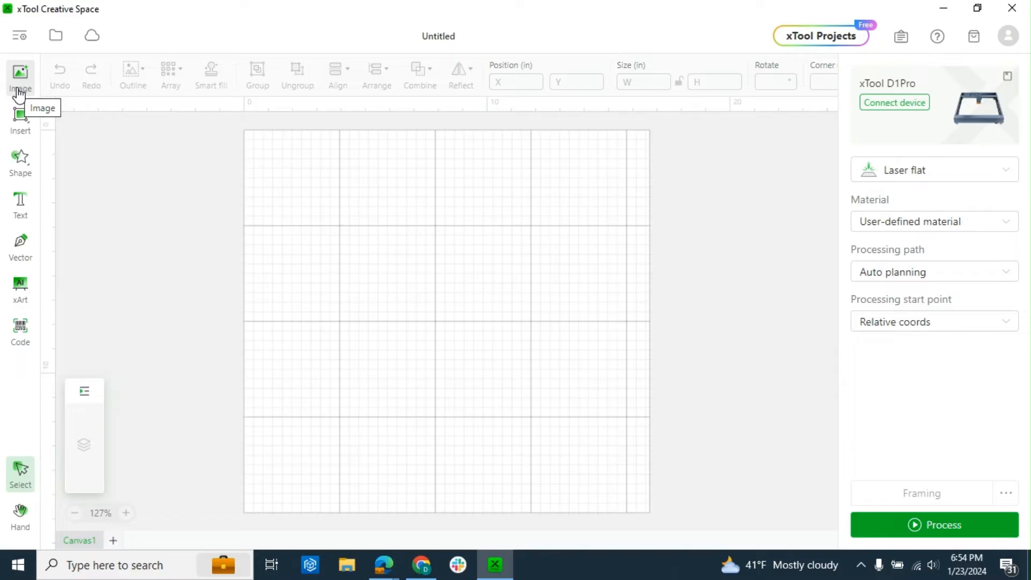
# Step: Import the butterfly picture, centre it on the work area and enlarge it
pyautogui.click(19, 78)
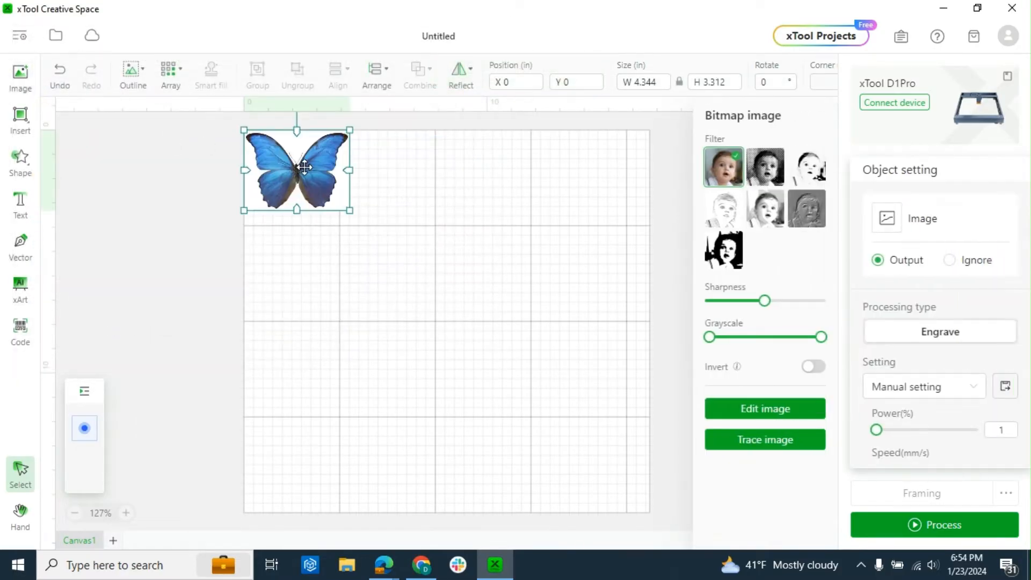
pyautogui.moveTo(298, 170); pyautogui.dragTo(334, 198)
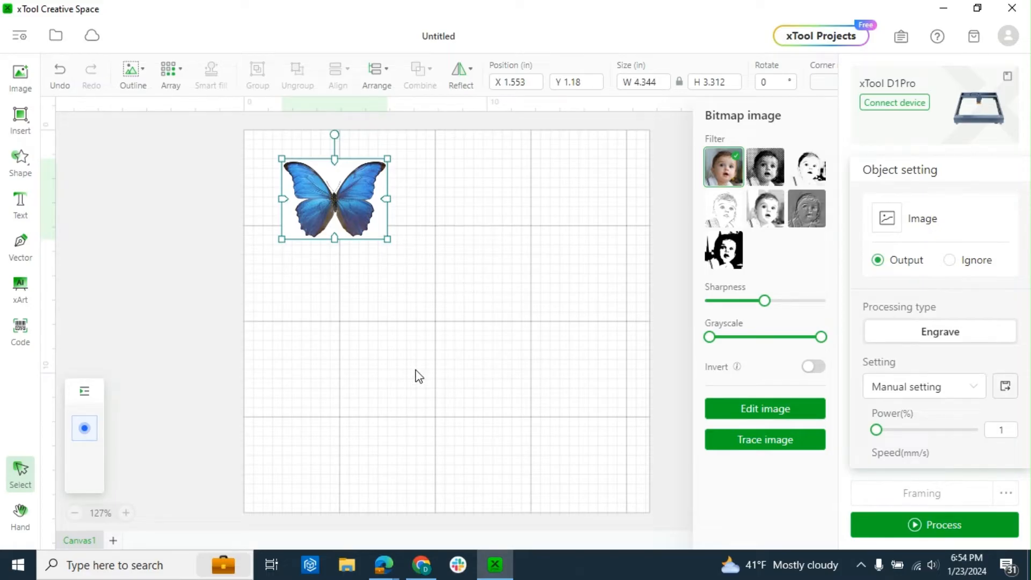
pyautogui.moveTo(334, 137)
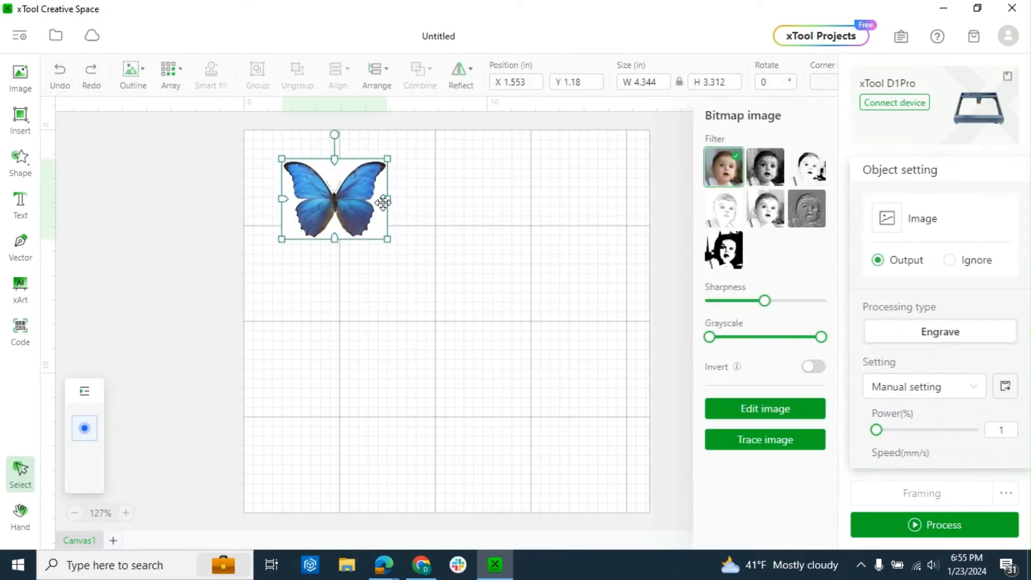
pyautogui.moveTo(389, 238); pyautogui.dragTo(409, 257)
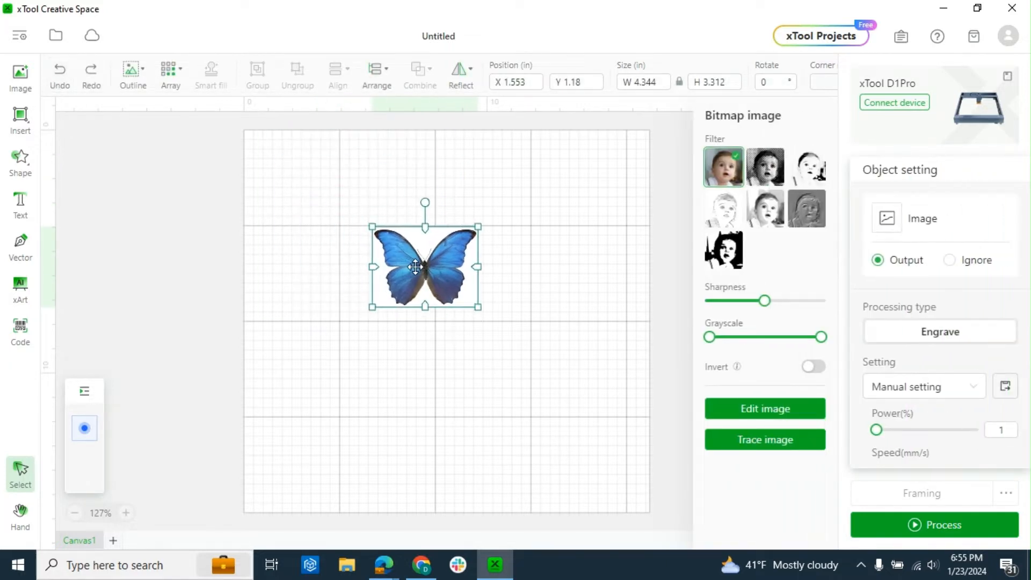
pyautogui.moveTo(415, 266); pyautogui.dragTo(354, 272)
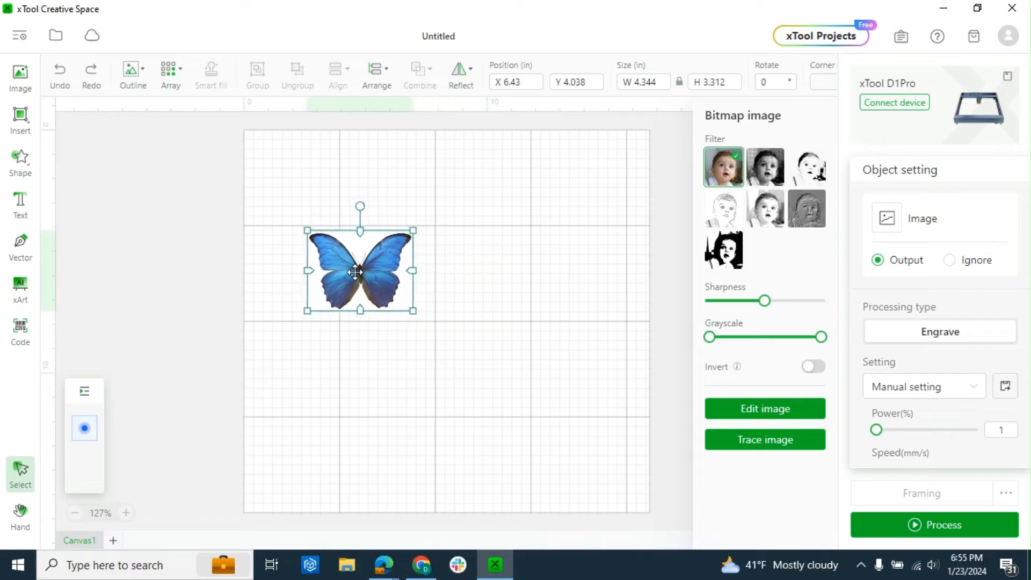
pyautogui.moveTo(359, 272); pyautogui.dragTo(451, 329)
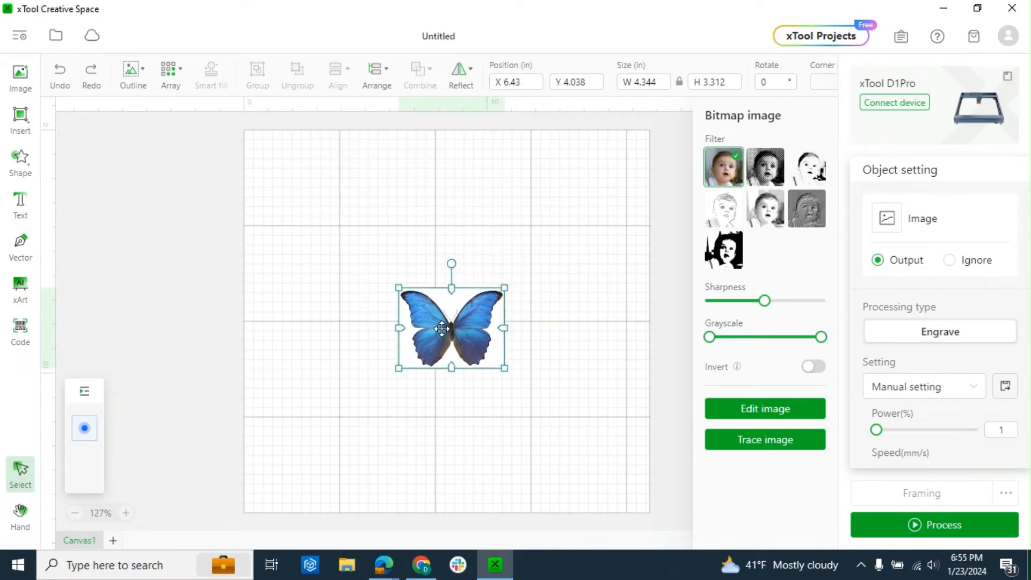
pyautogui.moveTo(450, 329); pyautogui.dragTo(447, 322)
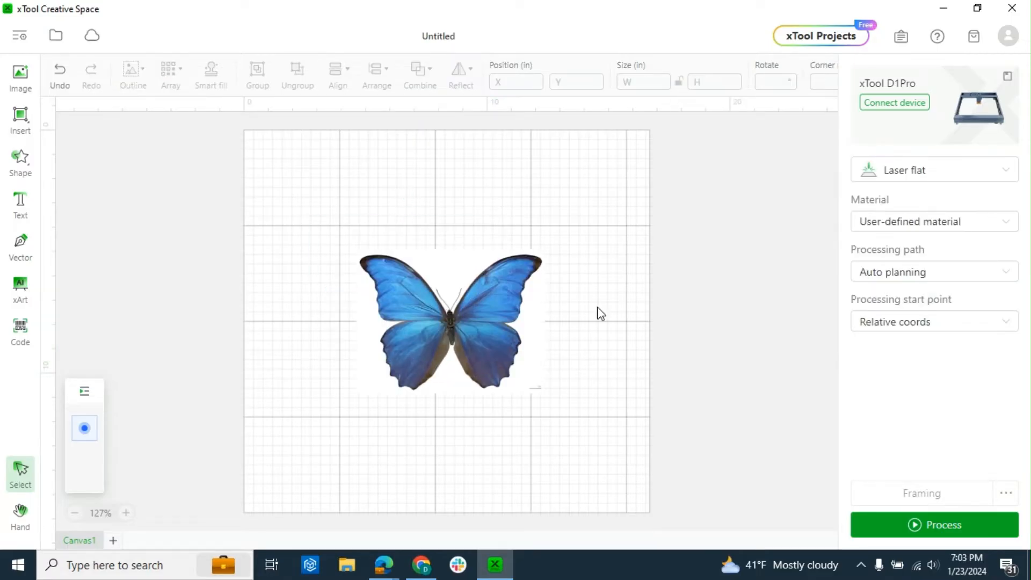
# Step: Preview the butterfly under Grid, Sketch, Comic 2, embossed and Black-and-white filters
pyautogui.click(450, 322)
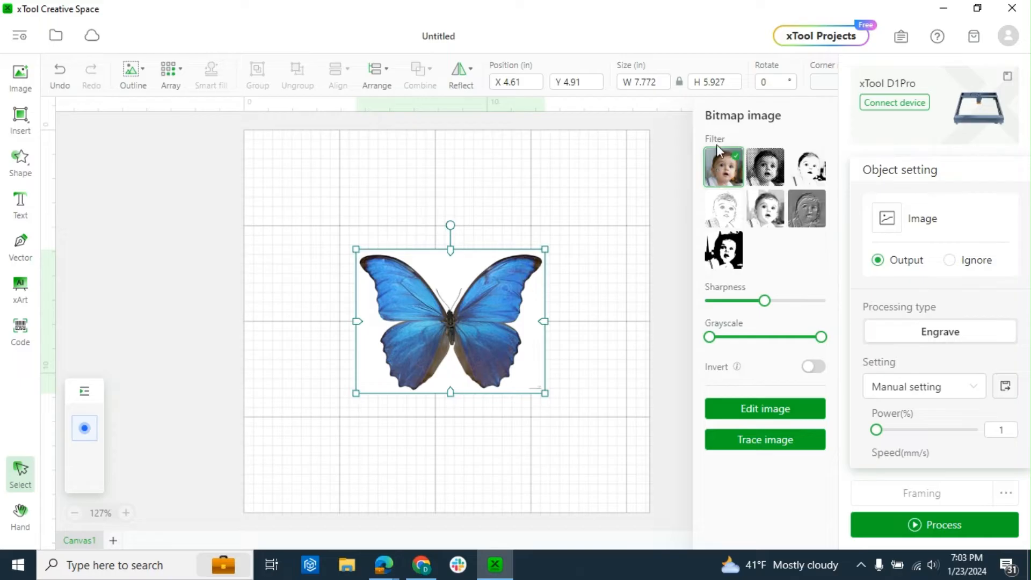
pyautogui.moveTo(765, 168)
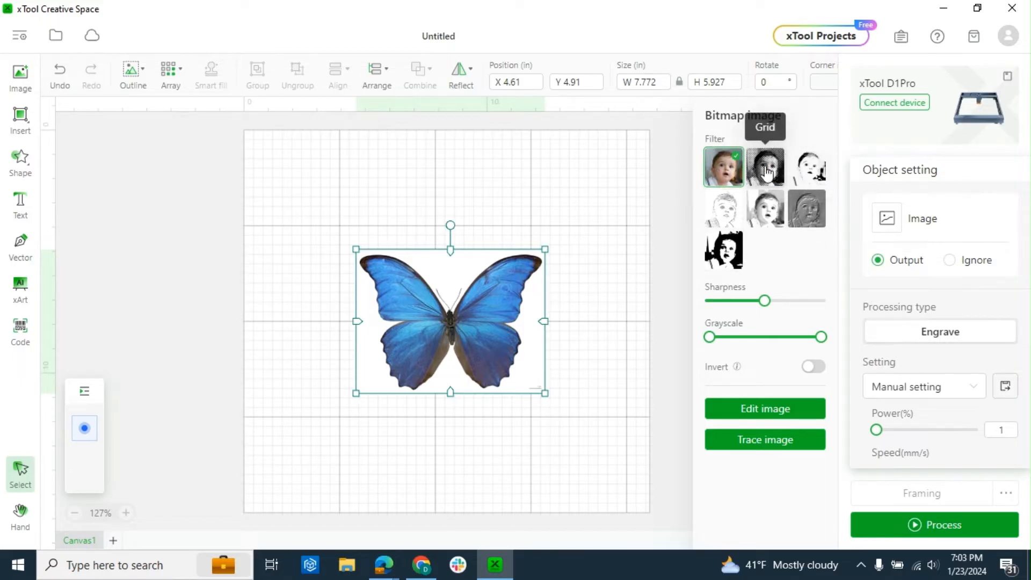
pyautogui.click(763, 166)
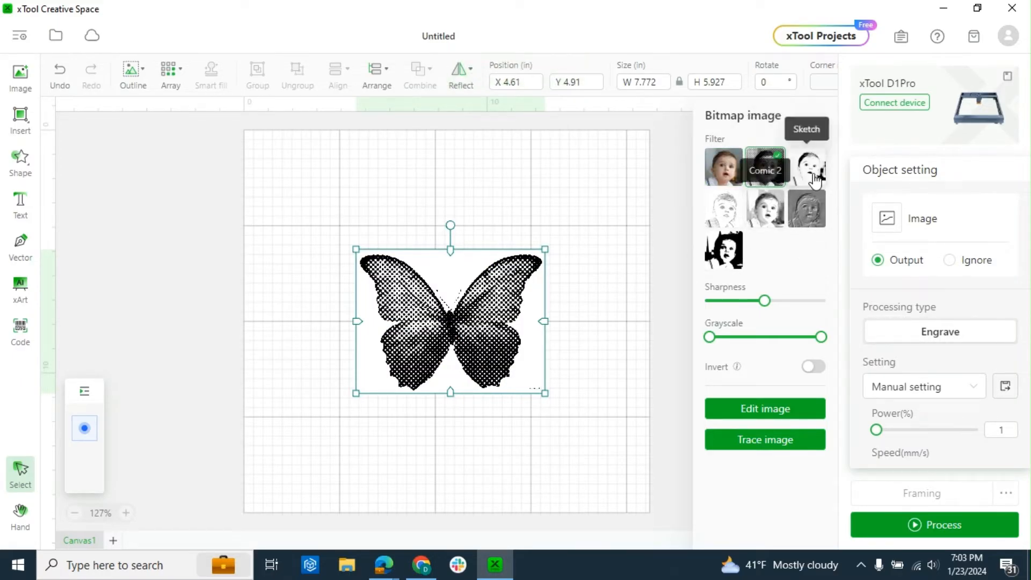
pyautogui.click(806, 167)
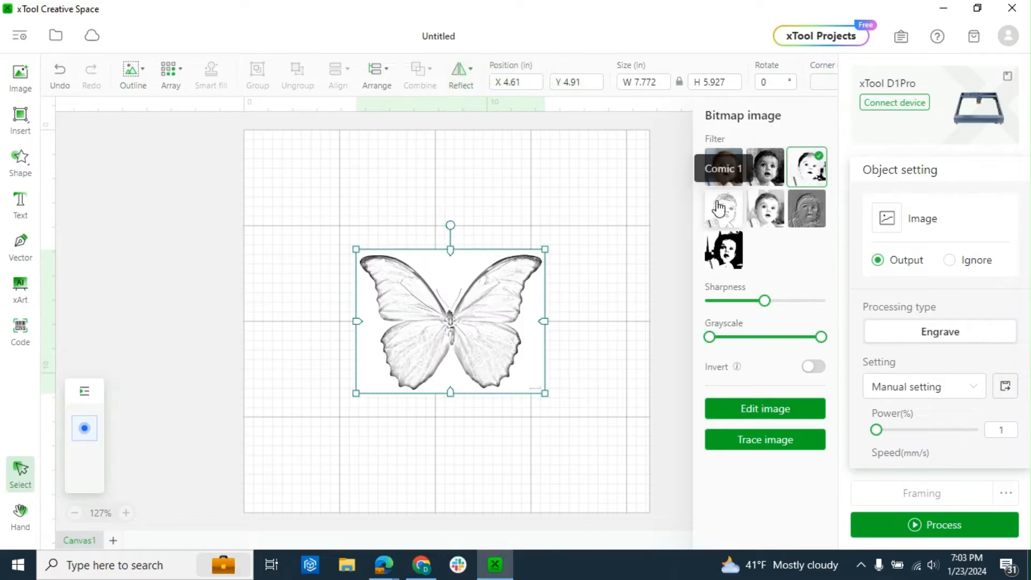
pyautogui.click(763, 210)
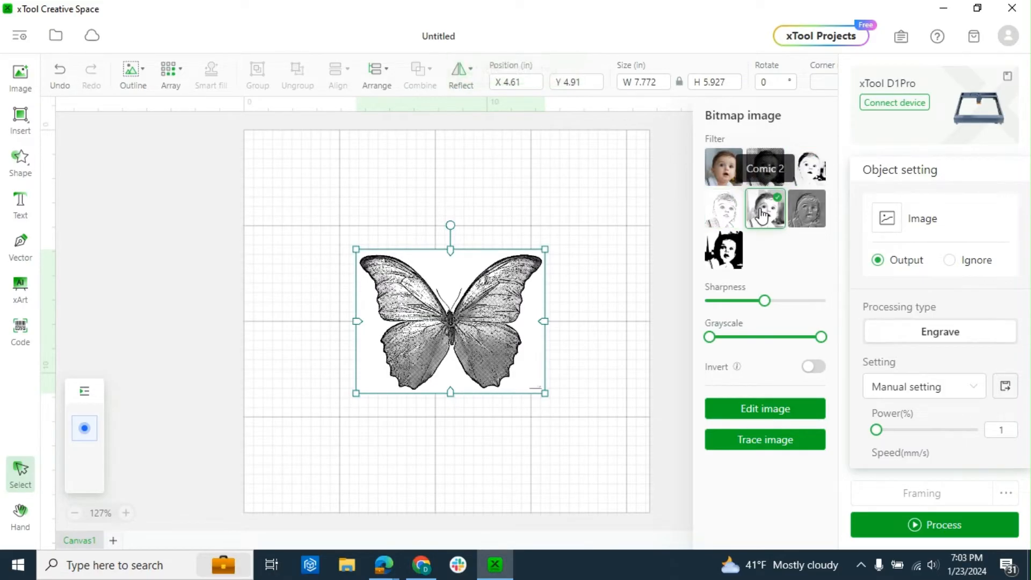
pyautogui.click(806, 209)
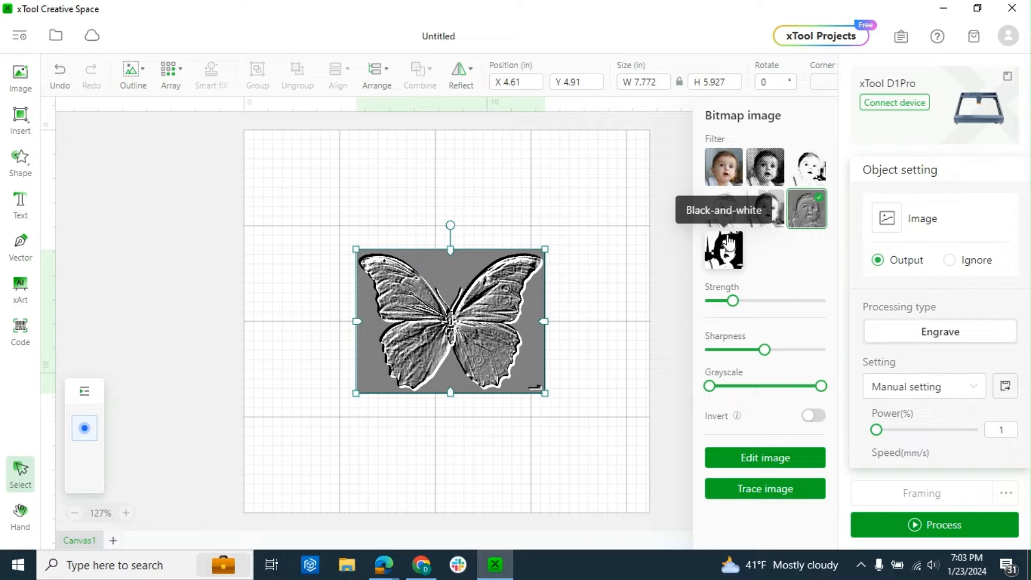
pyautogui.click(721, 250)
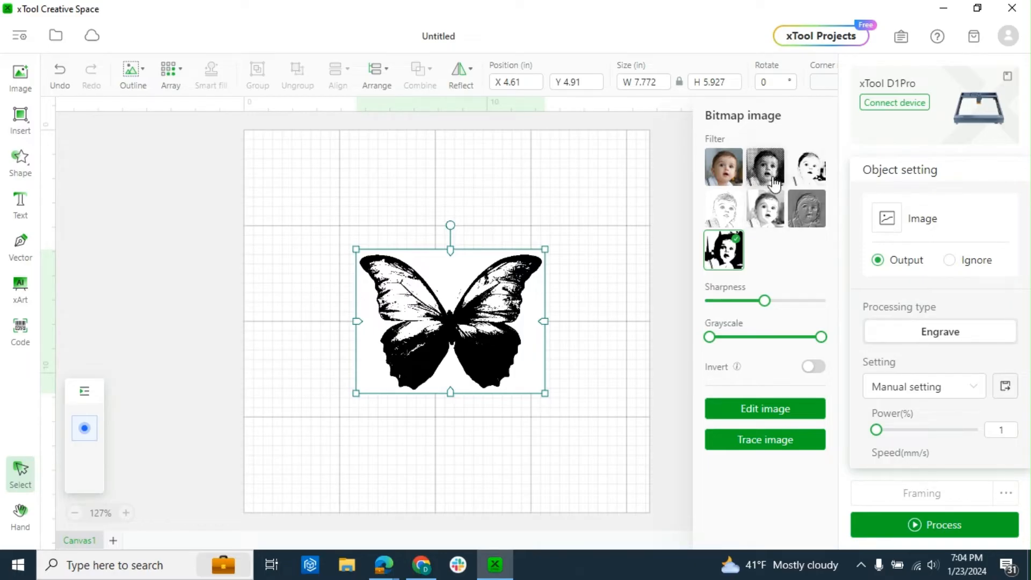
# Step: Try Grid, Comic 1, Sketch and Black-and-white again, then return to the original filter
pyautogui.click(764, 165)
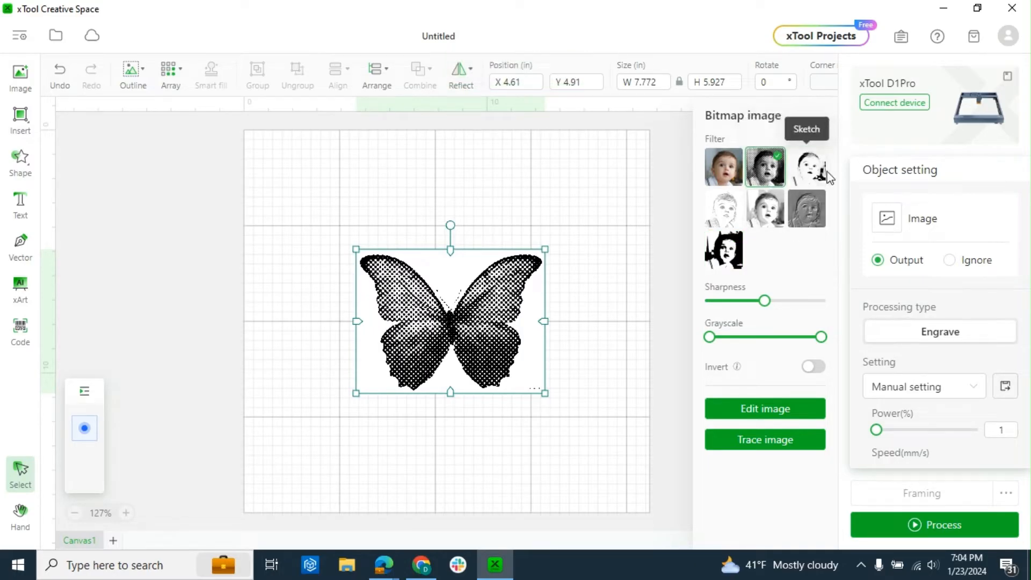
pyautogui.click(722, 208)
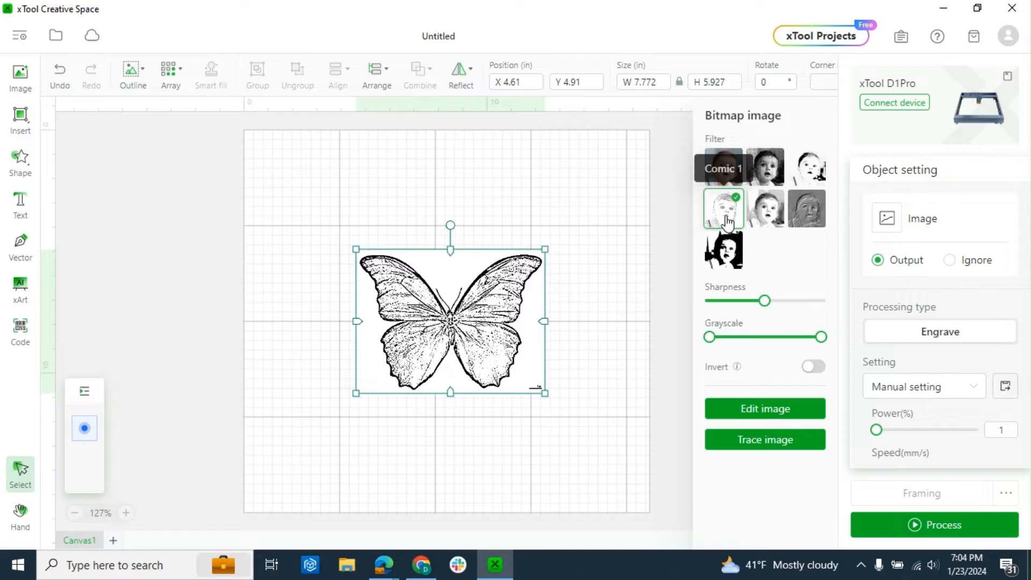
pyautogui.click(805, 168)
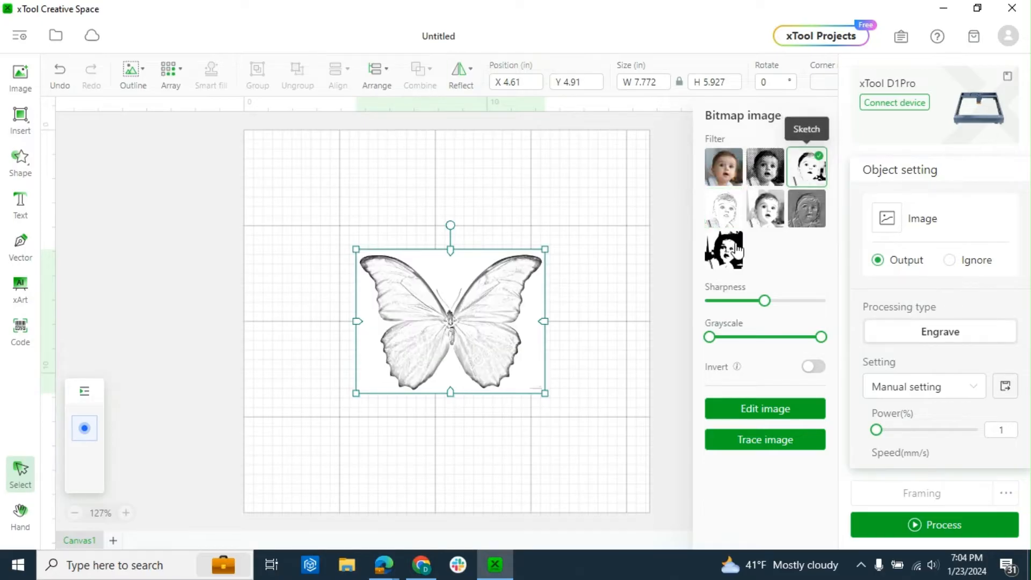
pyautogui.click(723, 250)
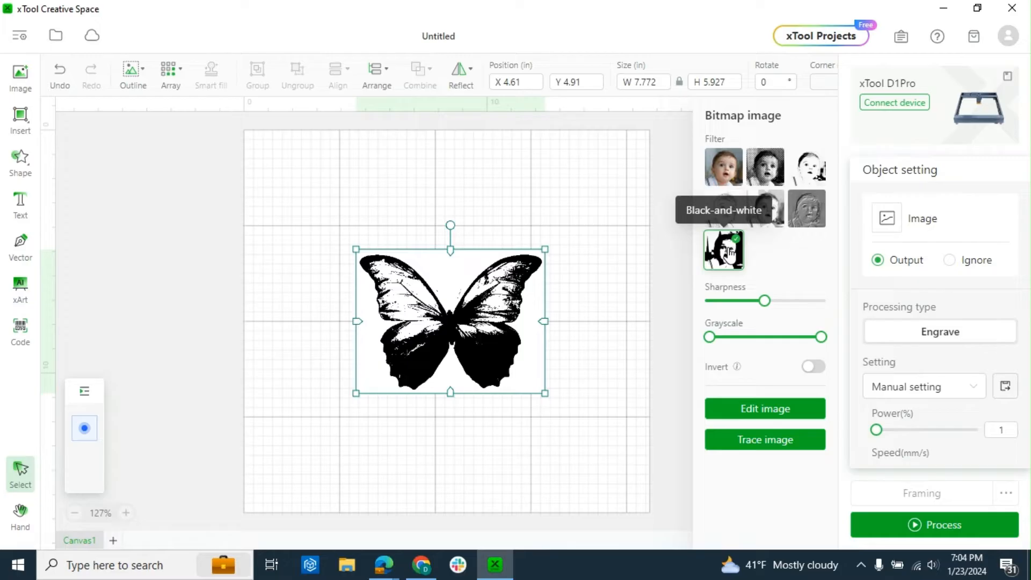
pyautogui.click(723, 167)
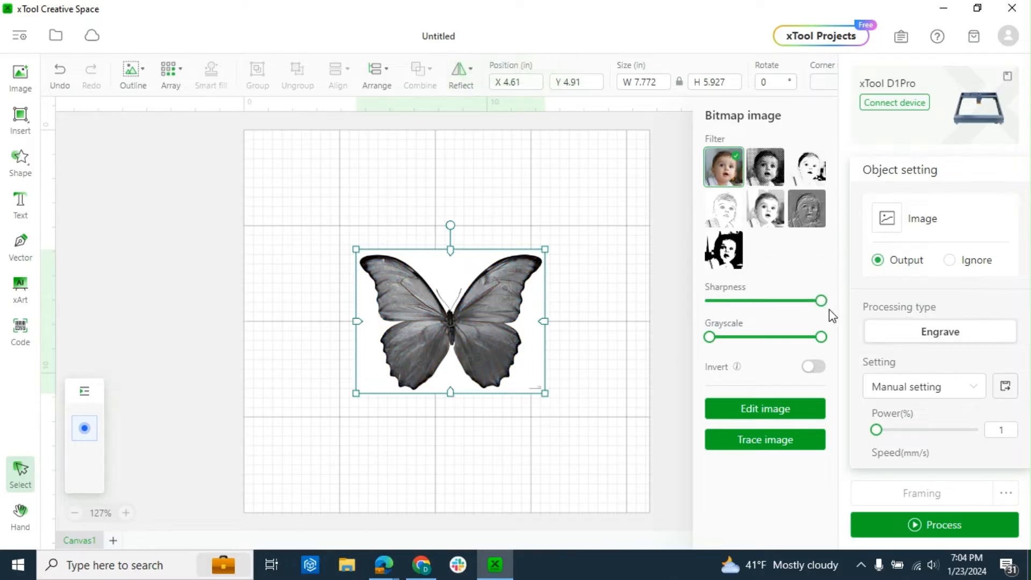
# Step: Sweep the sharpness and grayscale sliders, then return sharpness to middle and grayscale to full range
pyautogui.moveTo(820, 301); pyautogui.dragTo(710, 300)
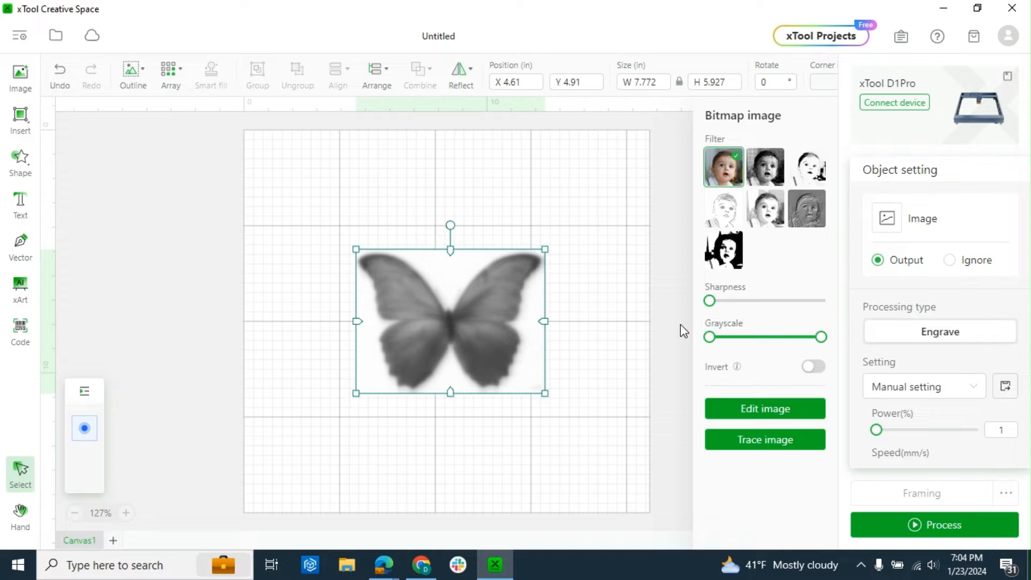
pyautogui.moveTo(710, 301); pyautogui.dragTo(714, 301)
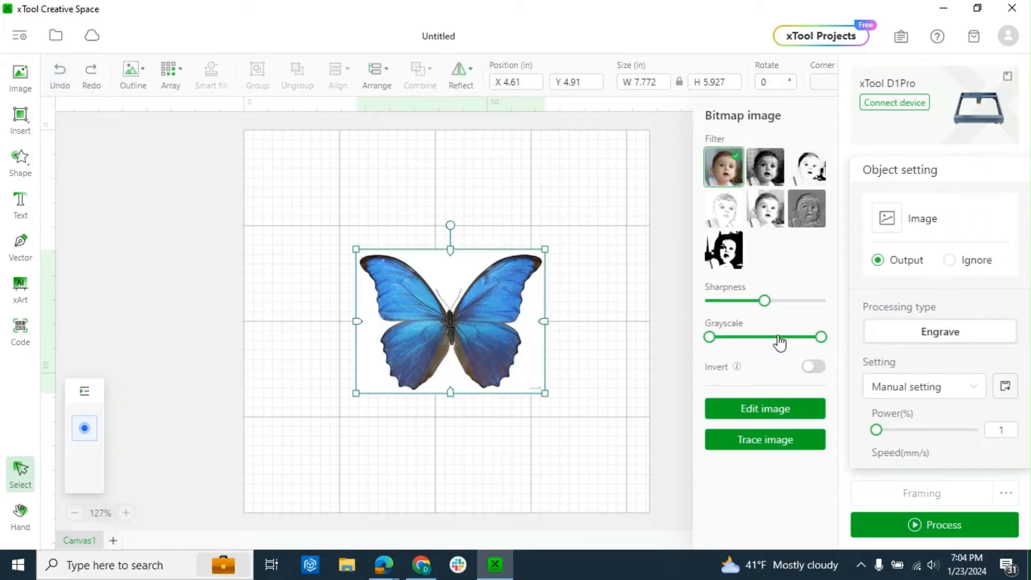
pyautogui.moveTo(780, 336); pyautogui.dragTo(825, 336)
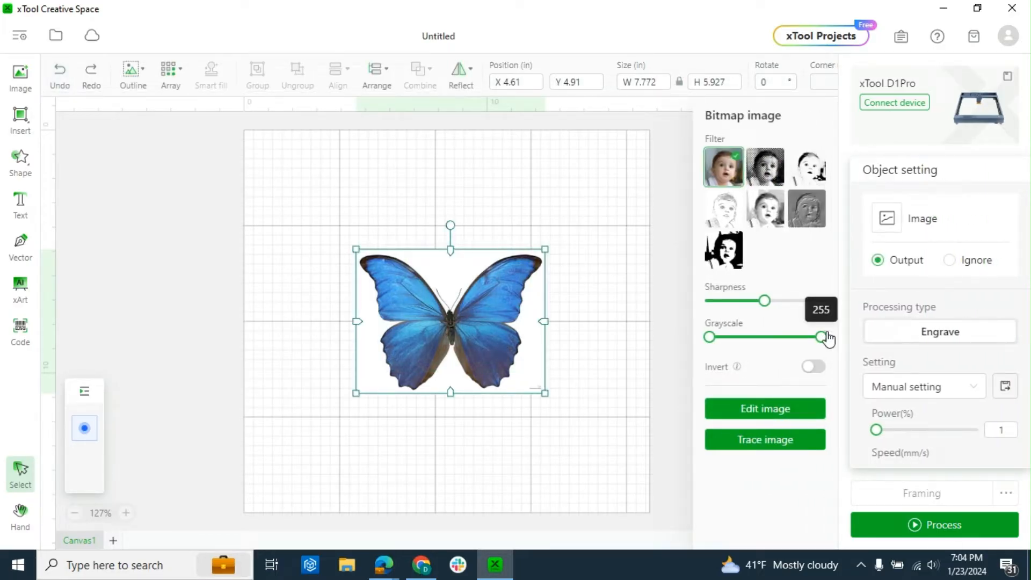
pyautogui.moveTo(826, 336); pyautogui.dragTo(710, 336)
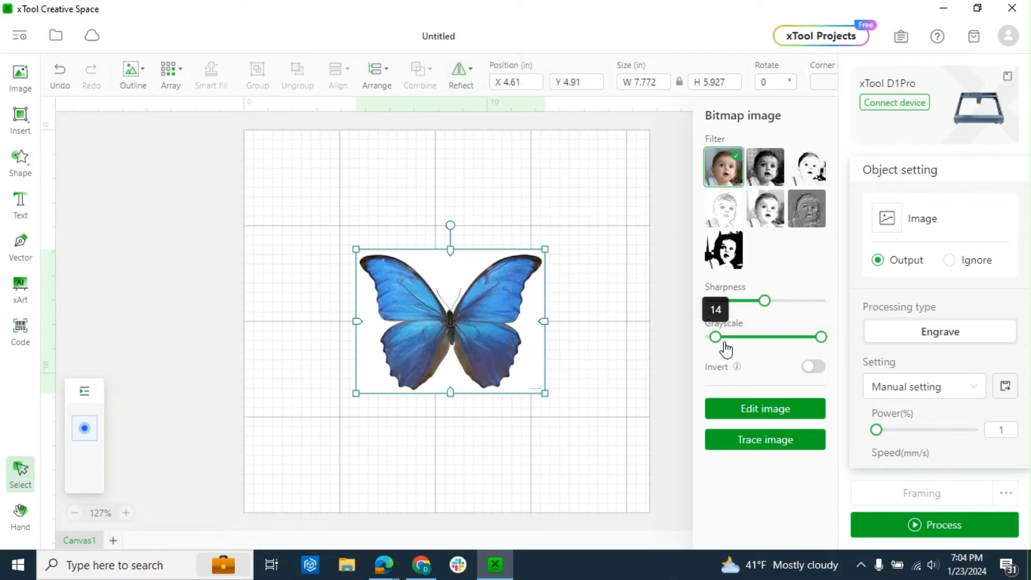
pyautogui.moveTo(710, 336); pyautogui.dragTo(751, 336)
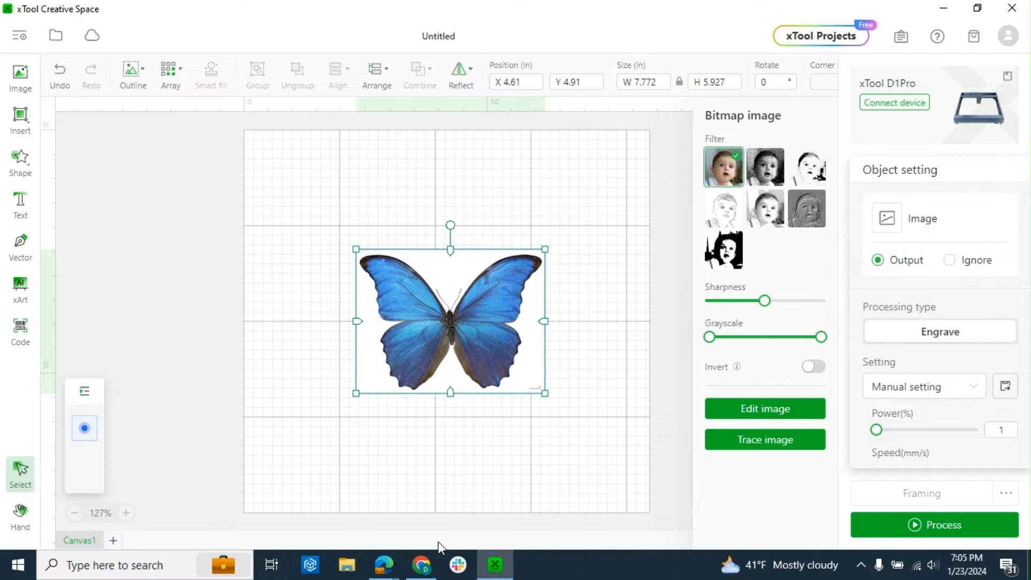
pyautogui.moveTo(718, 396)
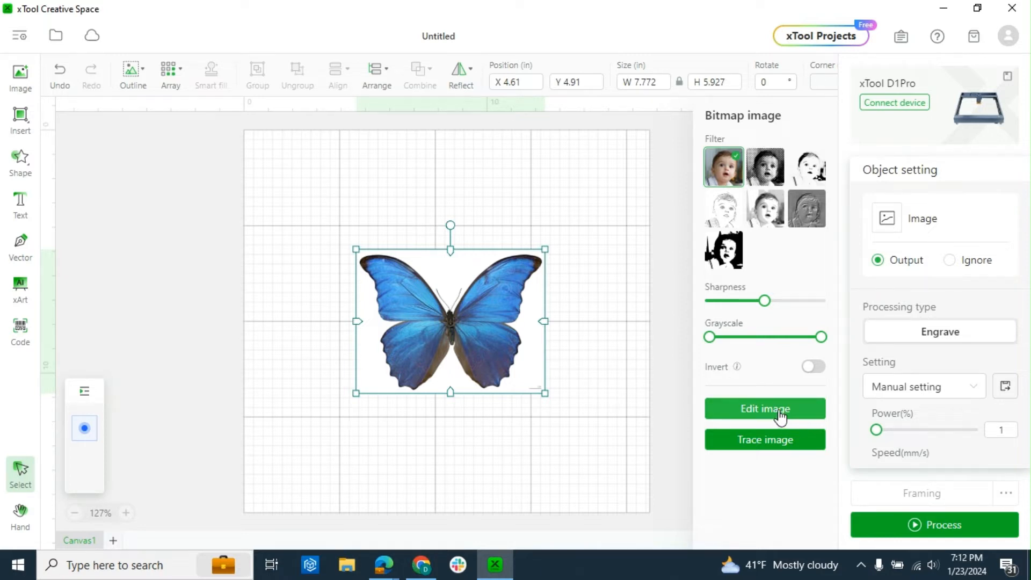
# Step: Start image editing on the butterfly for background removal
pyautogui.click(764, 408)
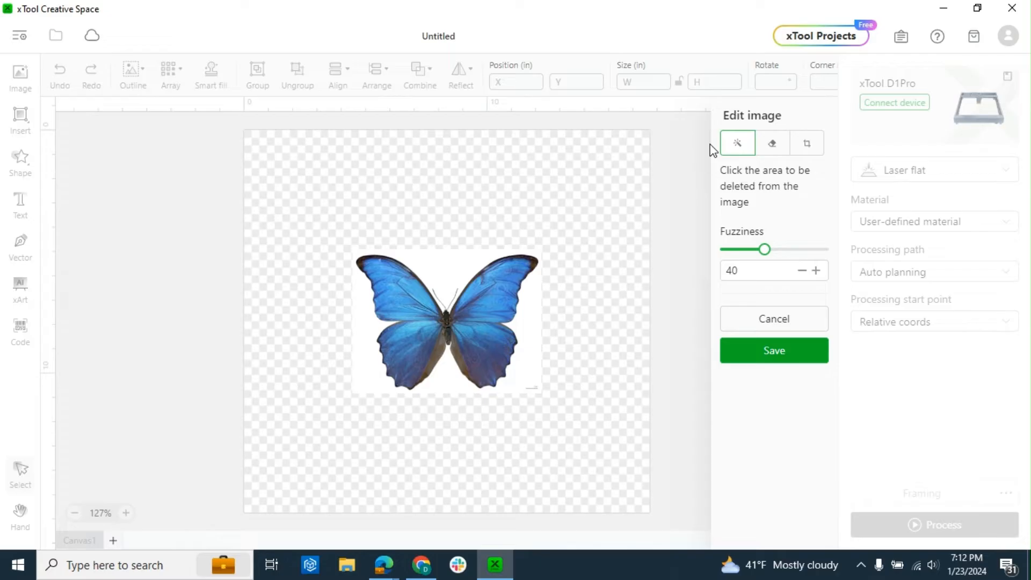
pyautogui.moveTo(736, 143)
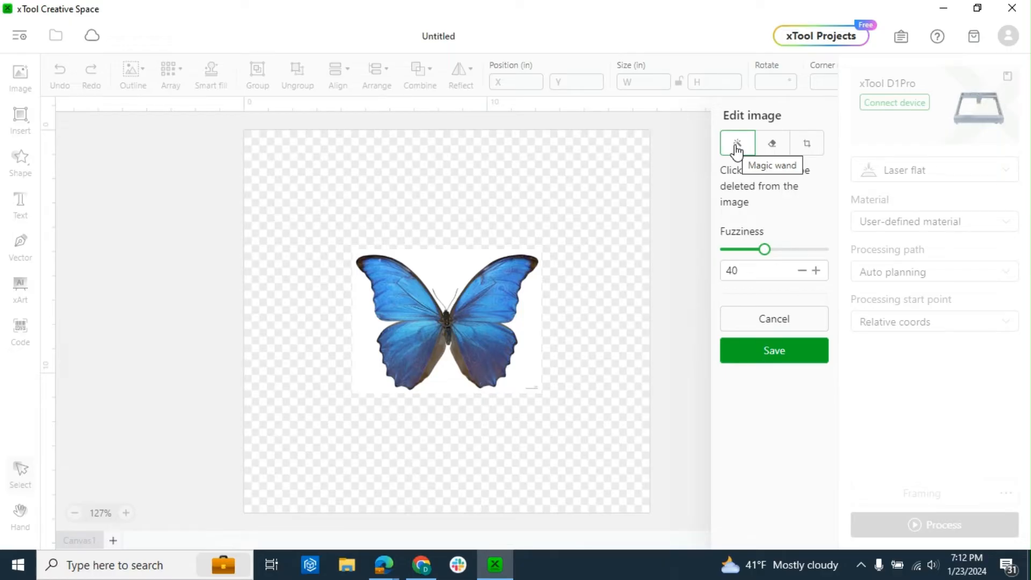
pyautogui.moveTo(462, 276)
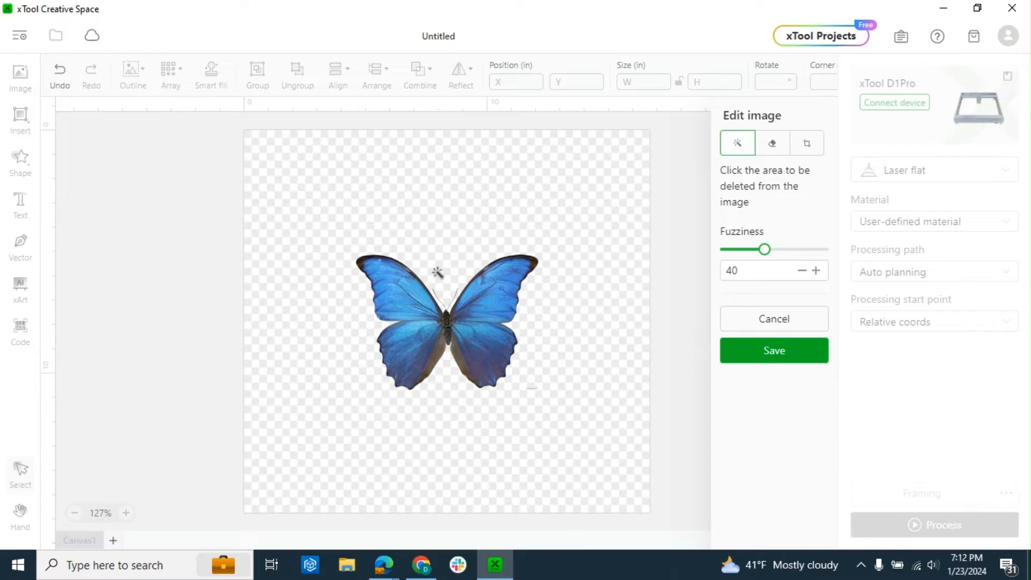
pyautogui.moveTo(749, 318)
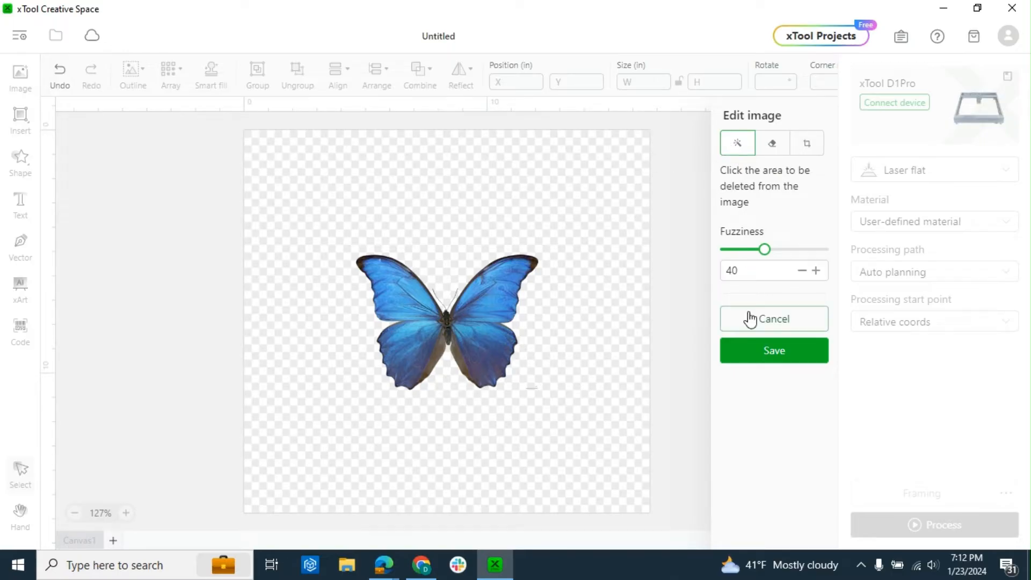
# Step: Discard the background removal and try the eraser in the image editor
pyautogui.click(774, 319)
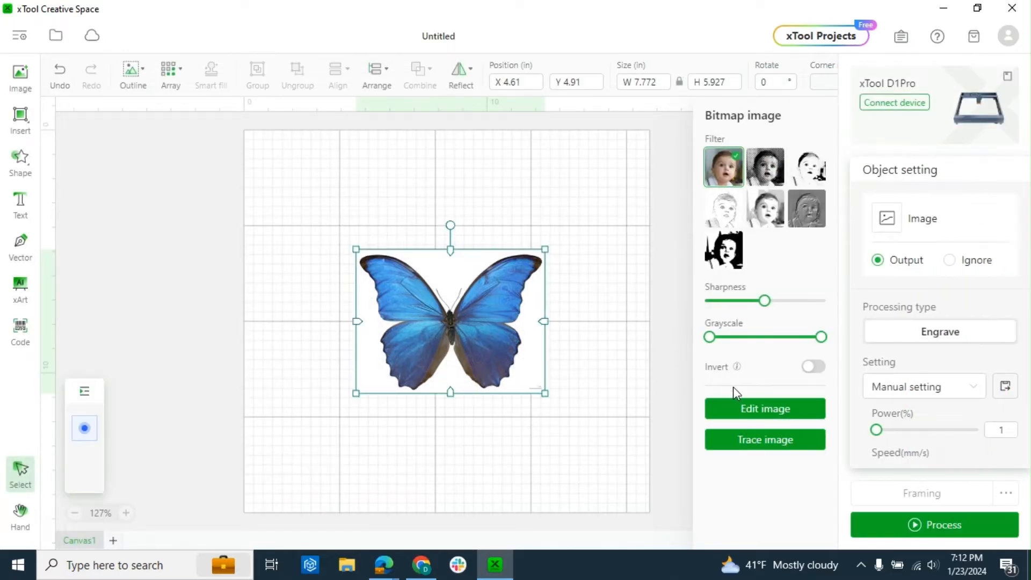
pyautogui.click(764, 408)
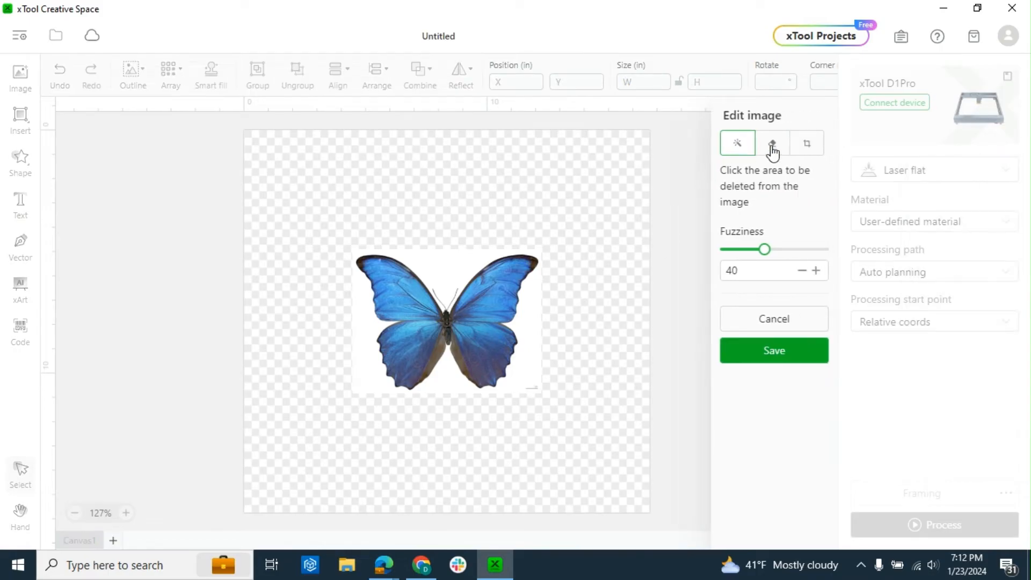
pyautogui.click(772, 143)
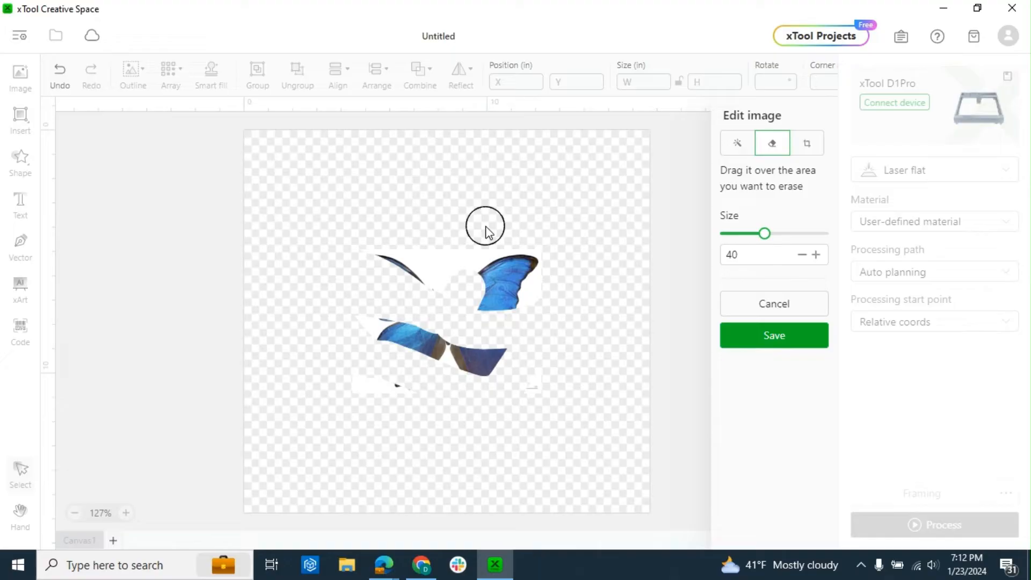
pyautogui.moveTo(618, 274)
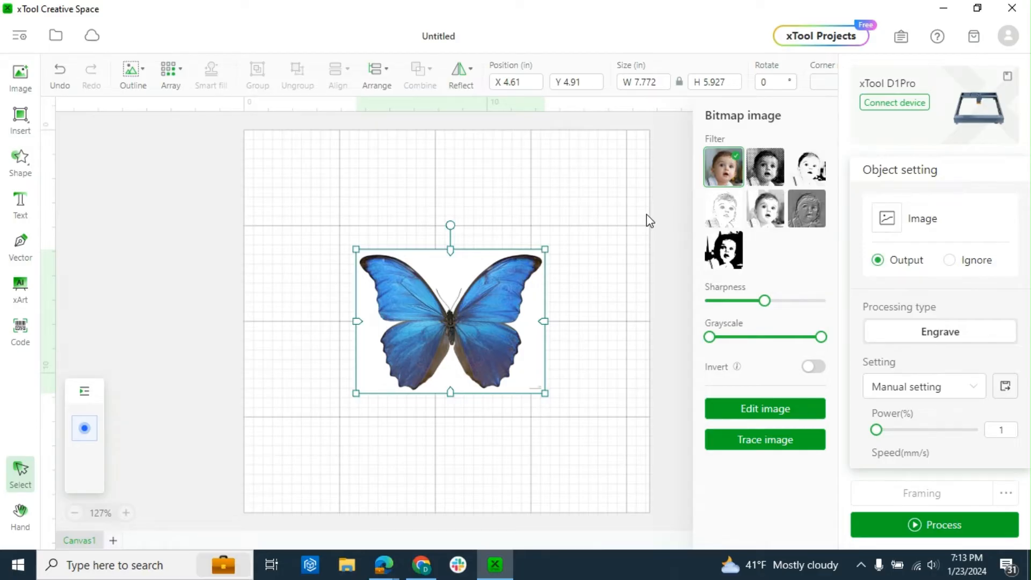
# Step: Crop the butterfly to the wing area and save, leaving the LEGO logo on the canvas
pyautogui.click(764, 408)
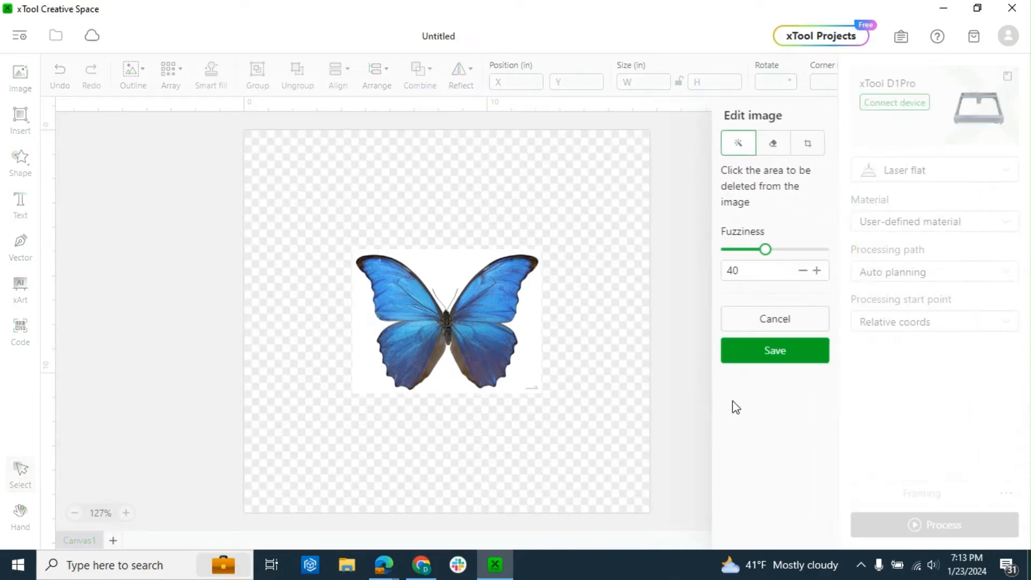
pyautogui.click(806, 143)
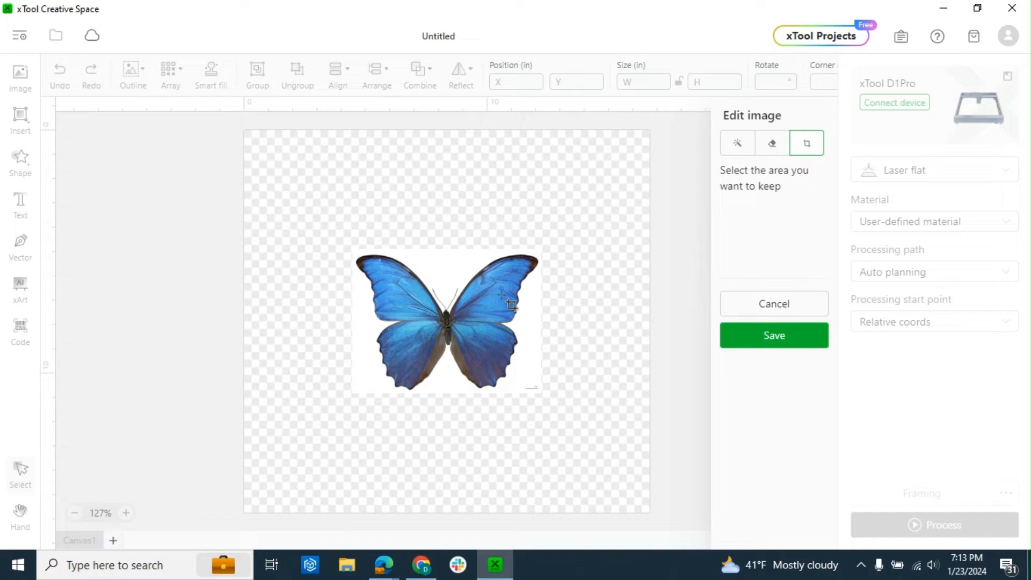
pyautogui.moveTo(358, 254); pyautogui.dragTo(536, 371)
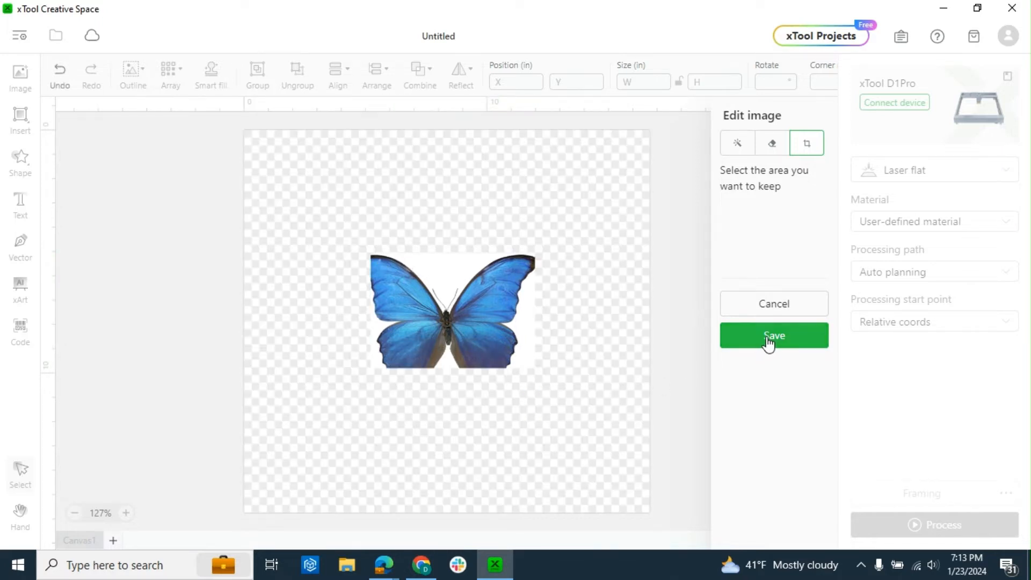
pyautogui.click(773, 335)
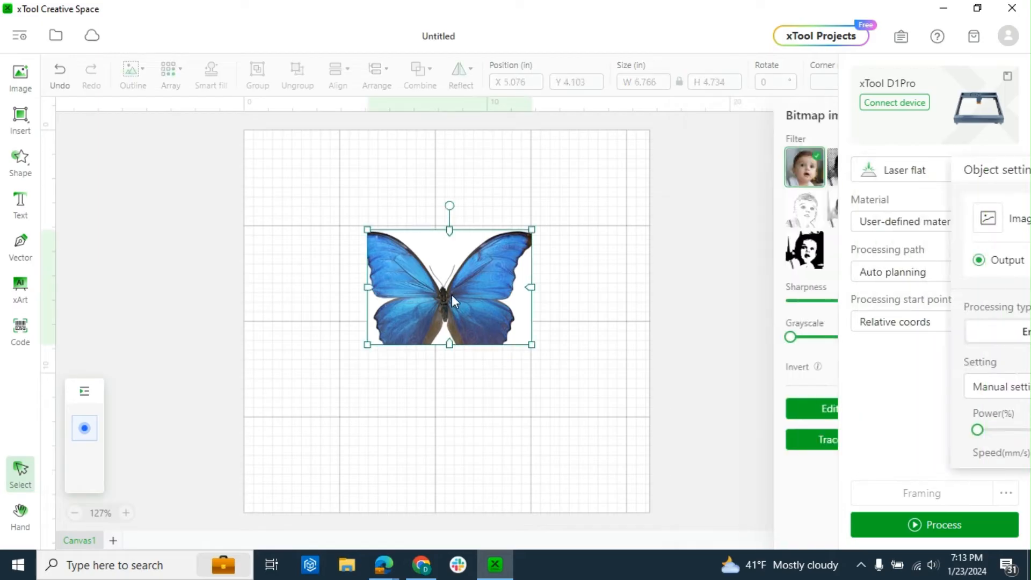
pyautogui.click(59, 69)
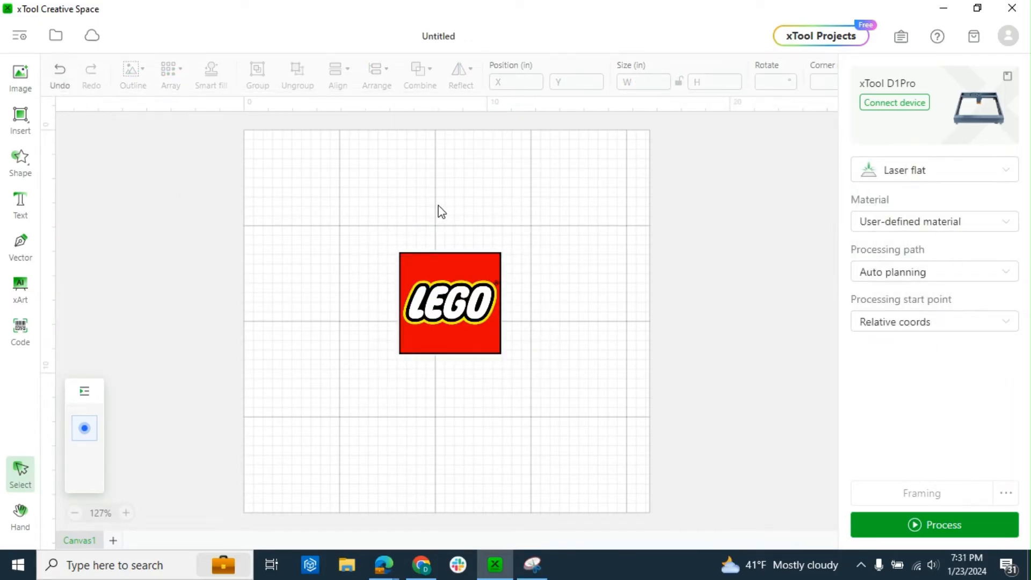
# Step: Generate a colour-layered vector trace preview of the red LEGO logo
pyautogui.click(449, 303)
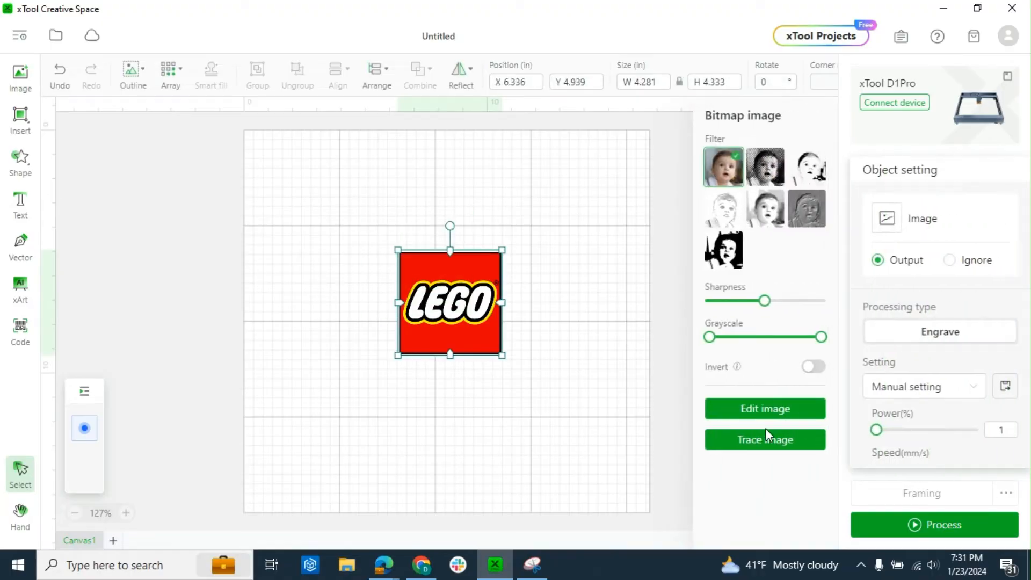
pyautogui.click(763, 439)
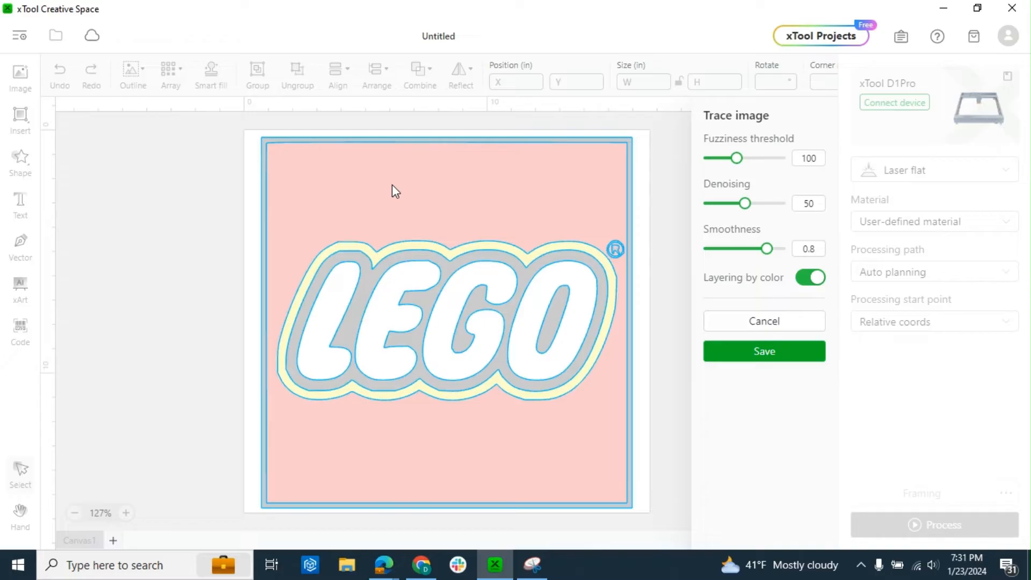
pyautogui.moveTo(723, 251)
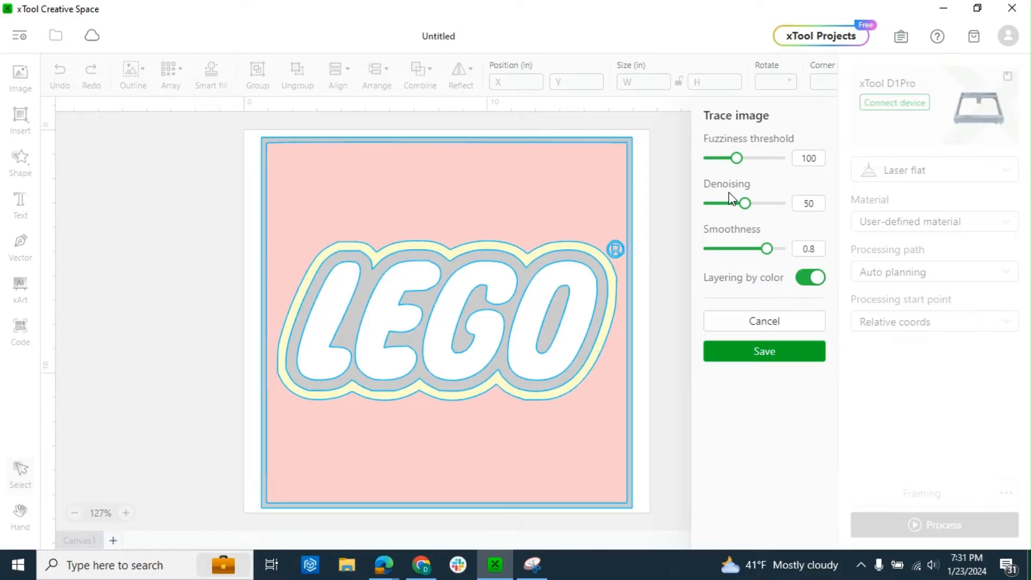
pyautogui.moveTo(789, 233)
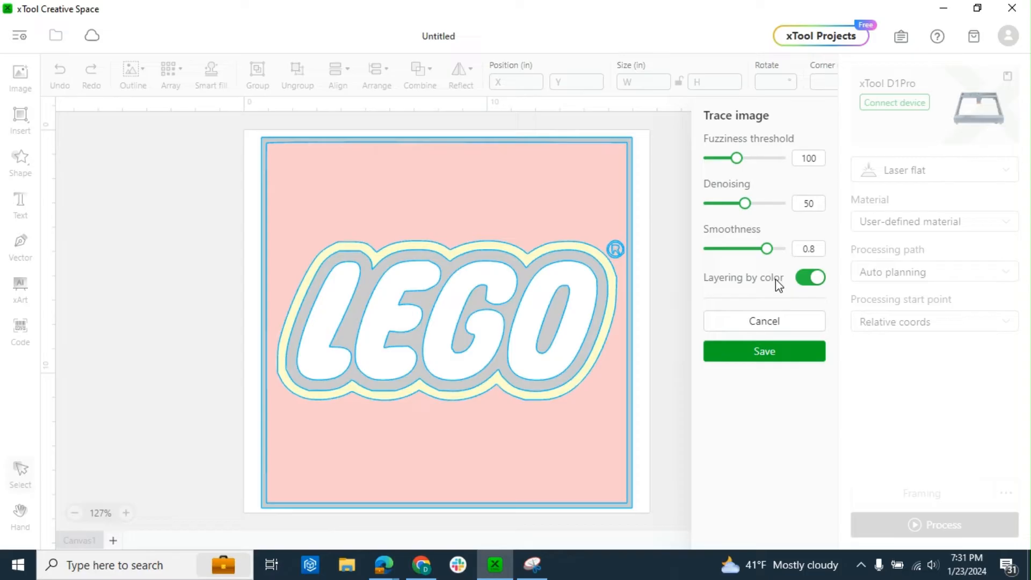
pyautogui.click(763, 350)
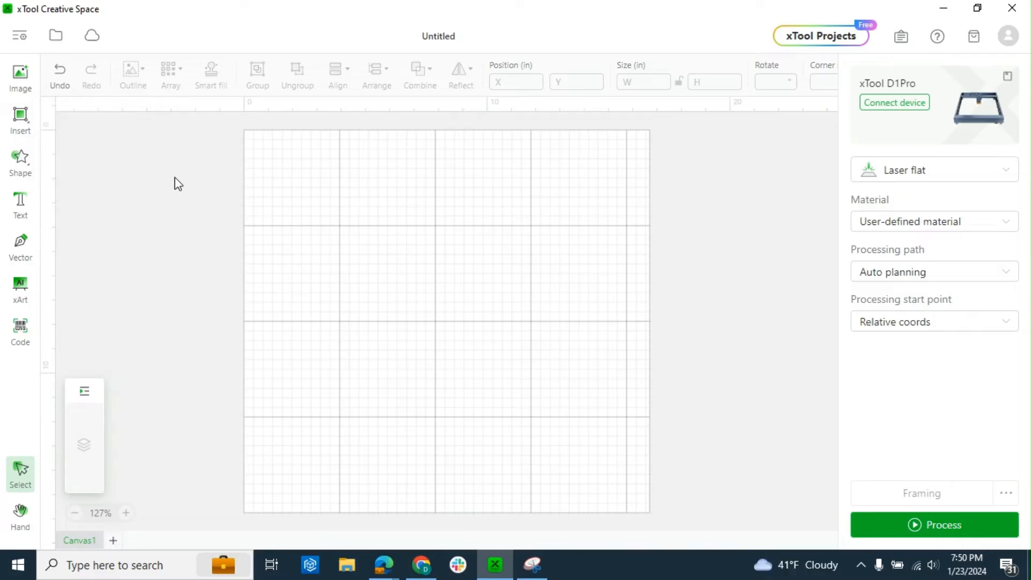
pyautogui.click(20, 118)
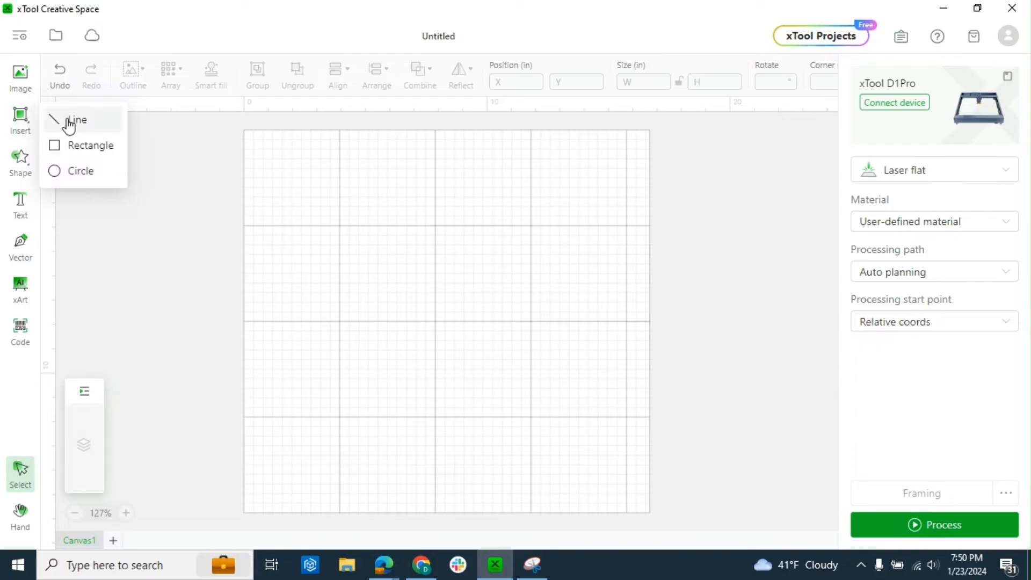
pyautogui.moveTo(66, 148)
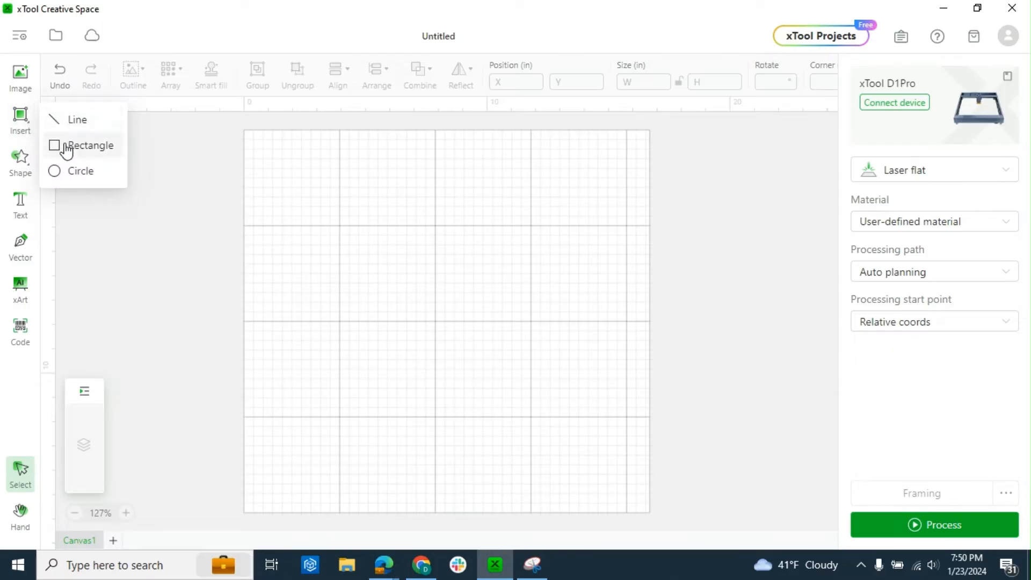
pyautogui.moveTo(78, 119)
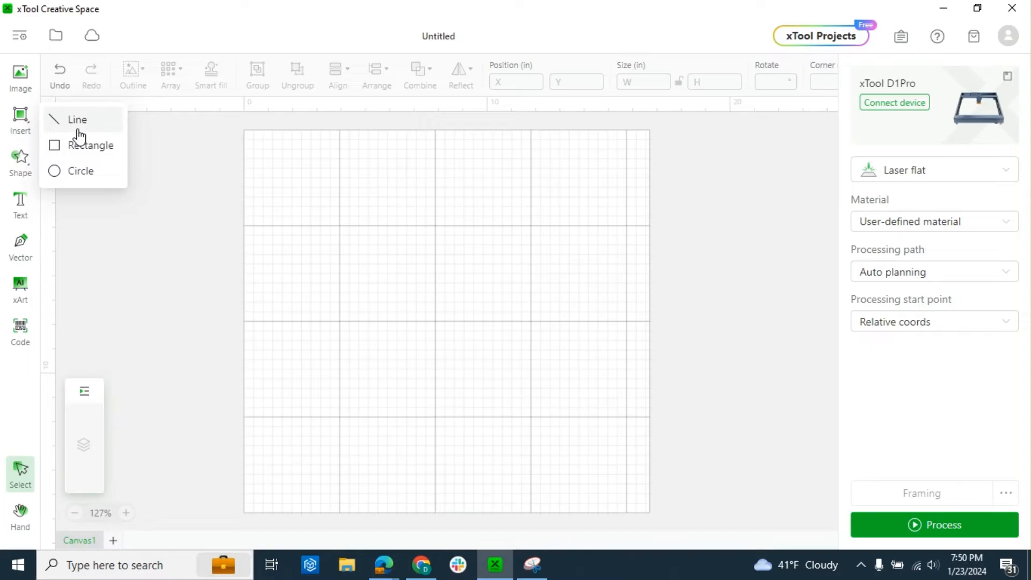
pyautogui.click(77, 119)
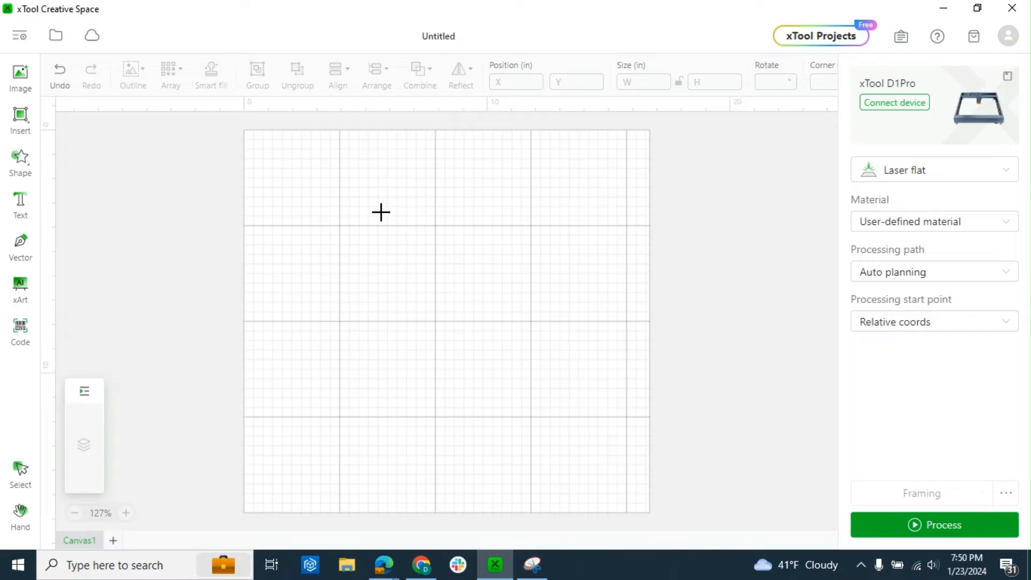
pyautogui.moveTo(380, 211); pyautogui.dragTo(515, 334)
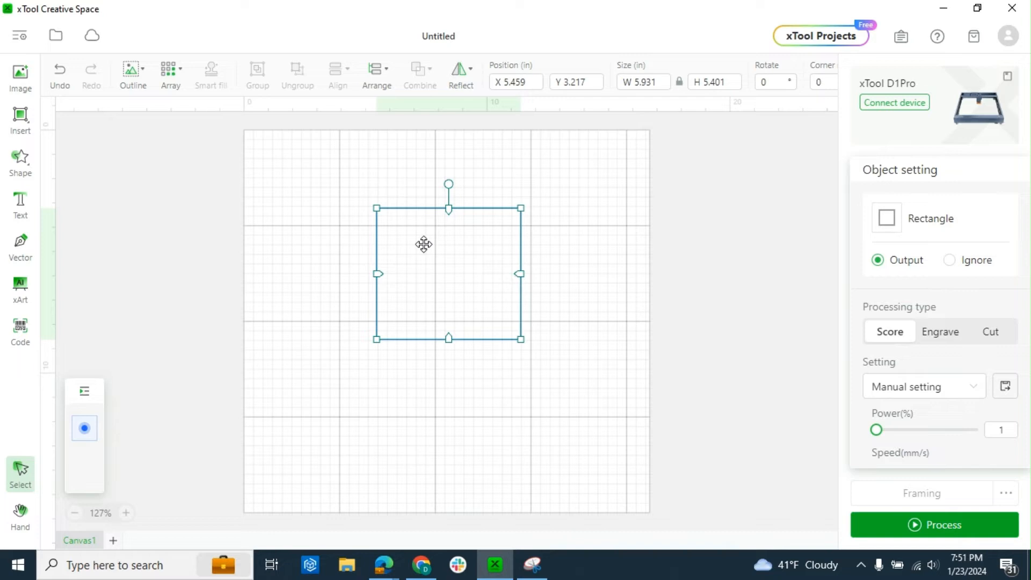
pyautogui.click(20, 118)
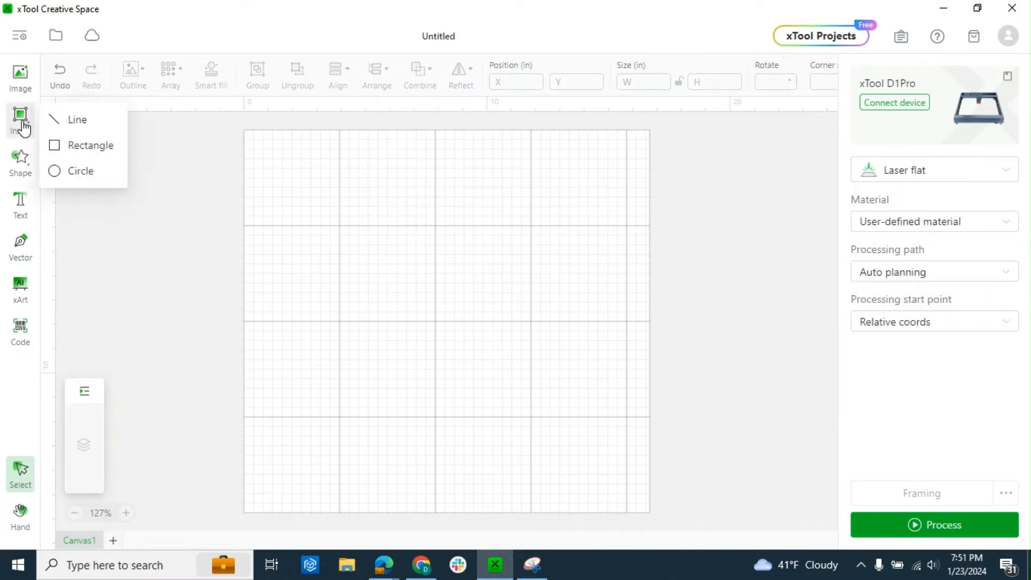
pyautogui.moveTo(336, 247); pyautogui.dragTo(611, 376)
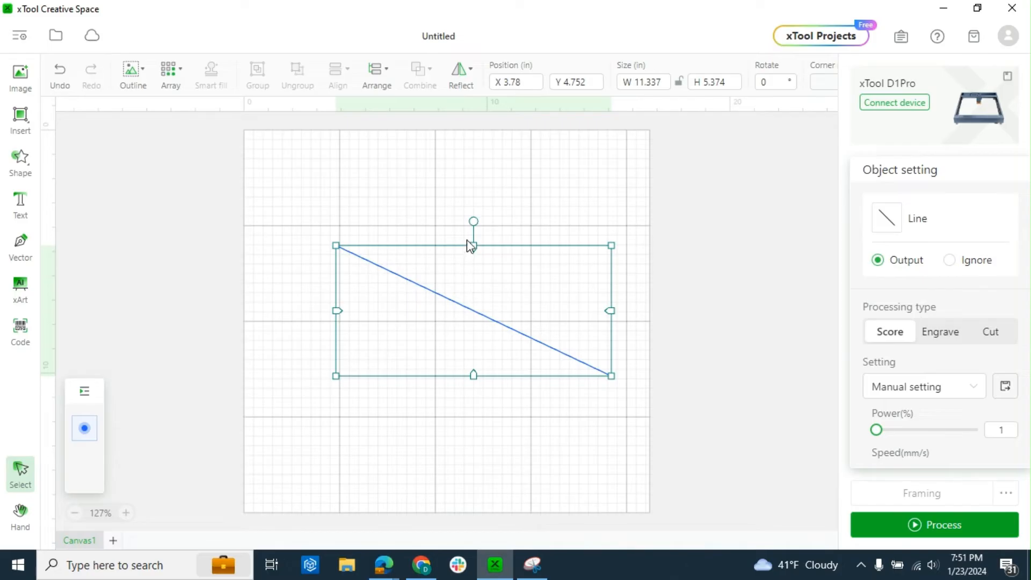
pyautogui.moveTo(473, 221); pyautogui.dragTo(461, 222)
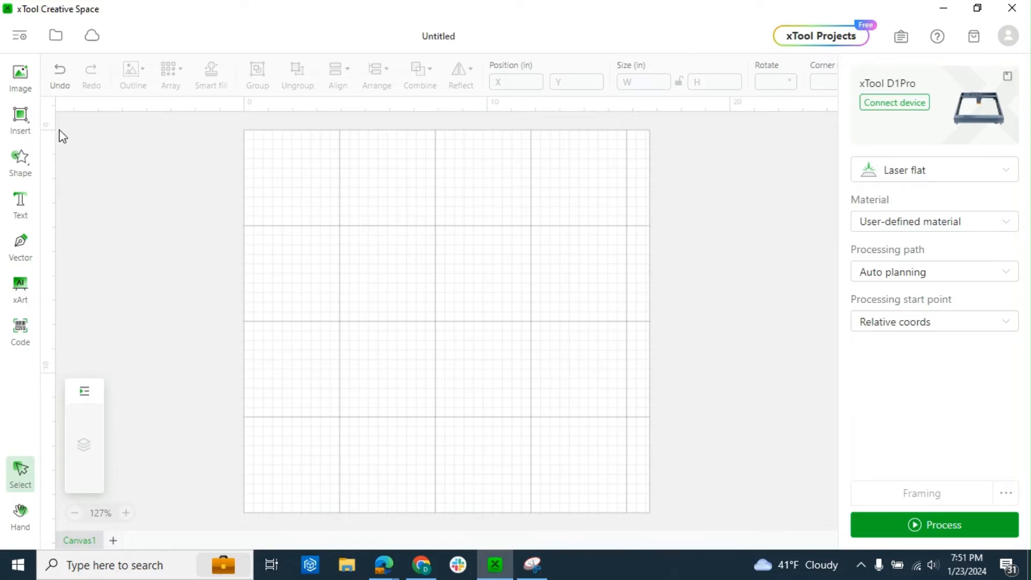
pyautogui.click(20, 161)
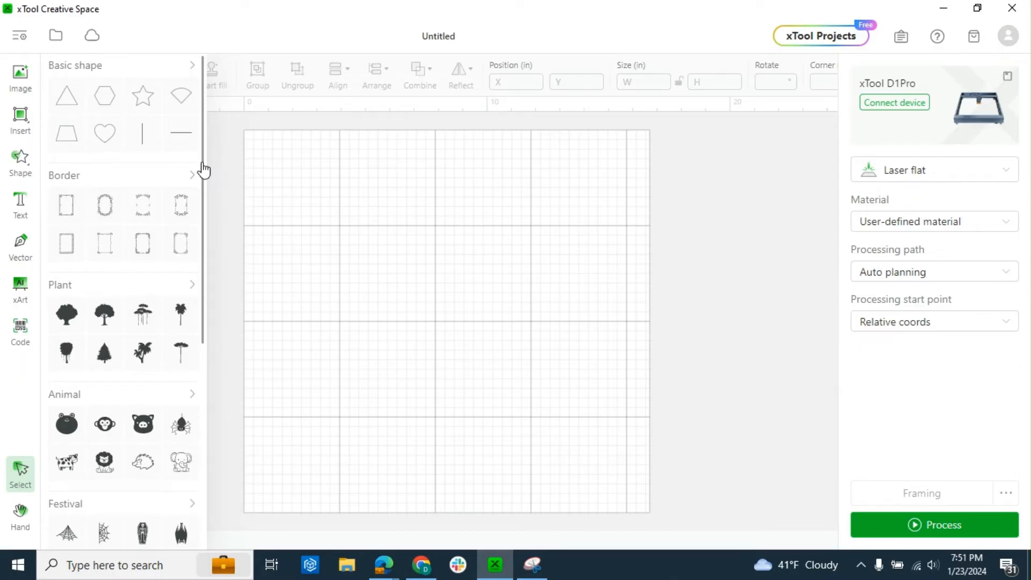
# Step: Add the elephant outline from the Animal shapes, try Engrave, then set it to Cut
pyautogui.scroll(-3)
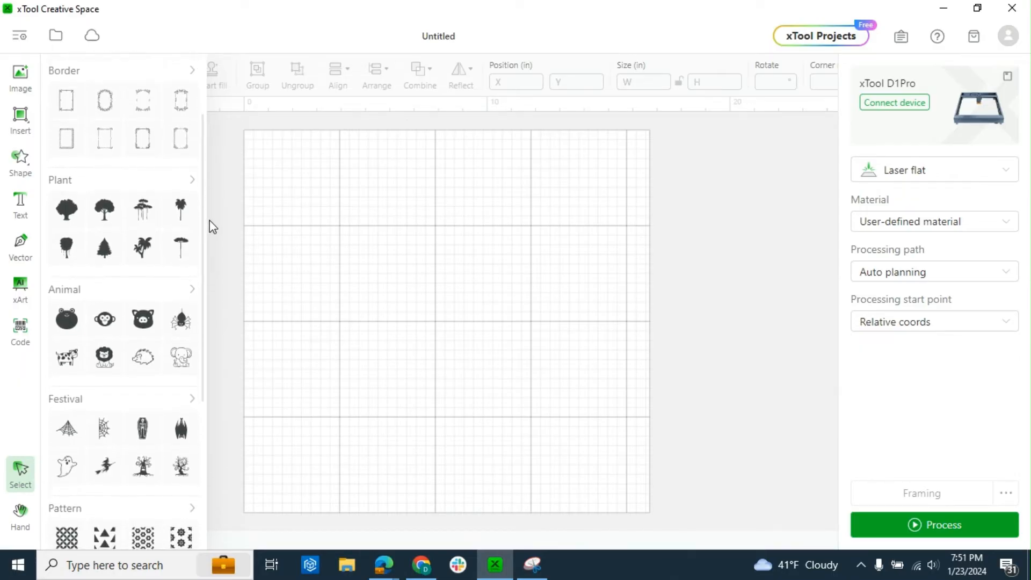
pyautogui.scroll(-3)
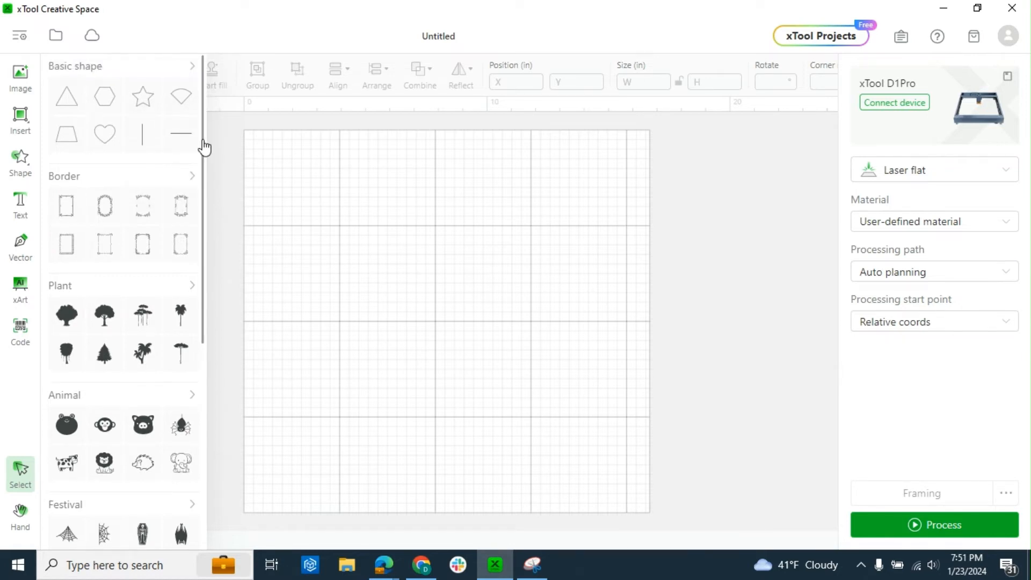
pyautogui.scroll(-3)
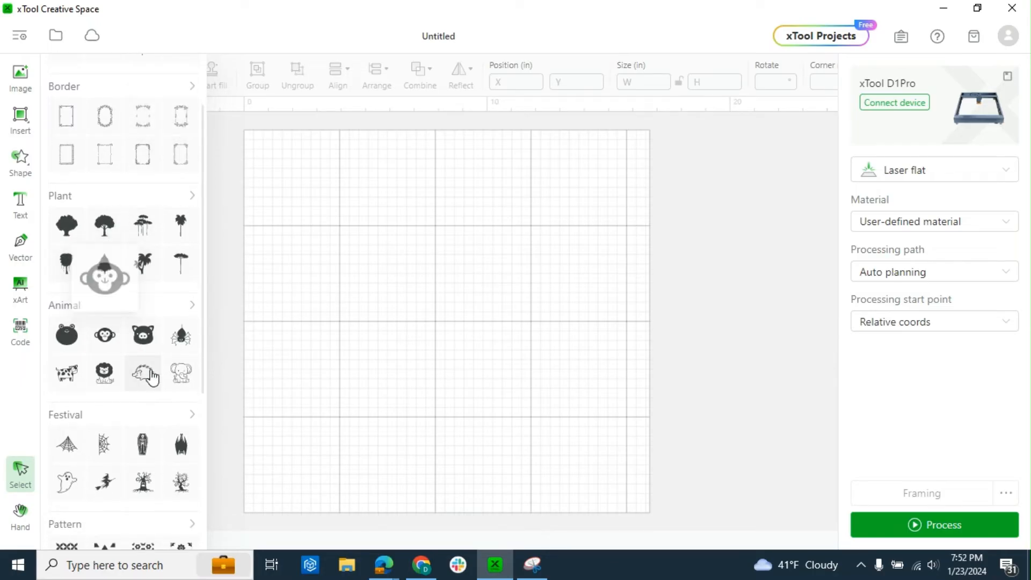
pyautogui.click(142, 373)
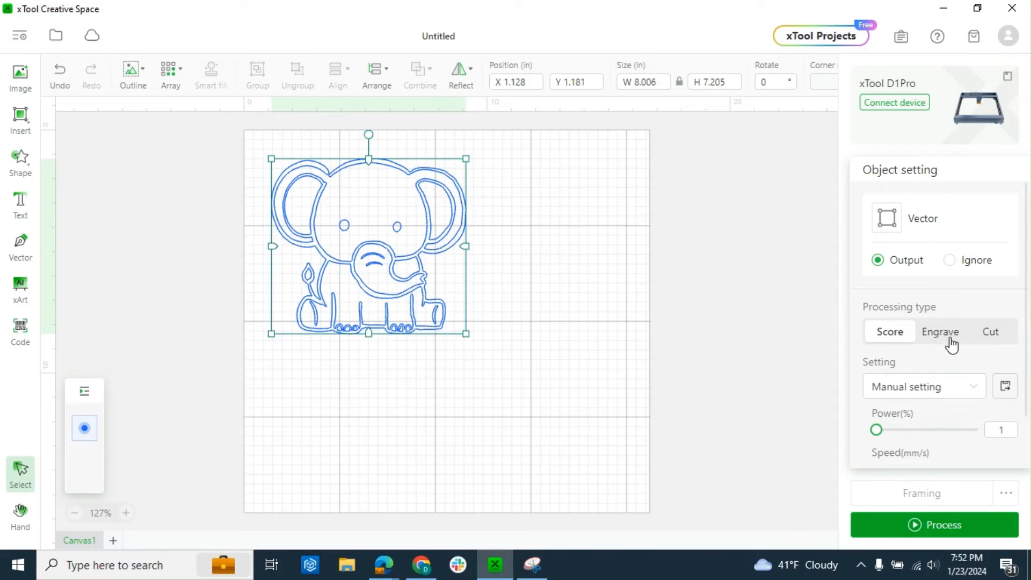
pyautogui.click(990, 332)
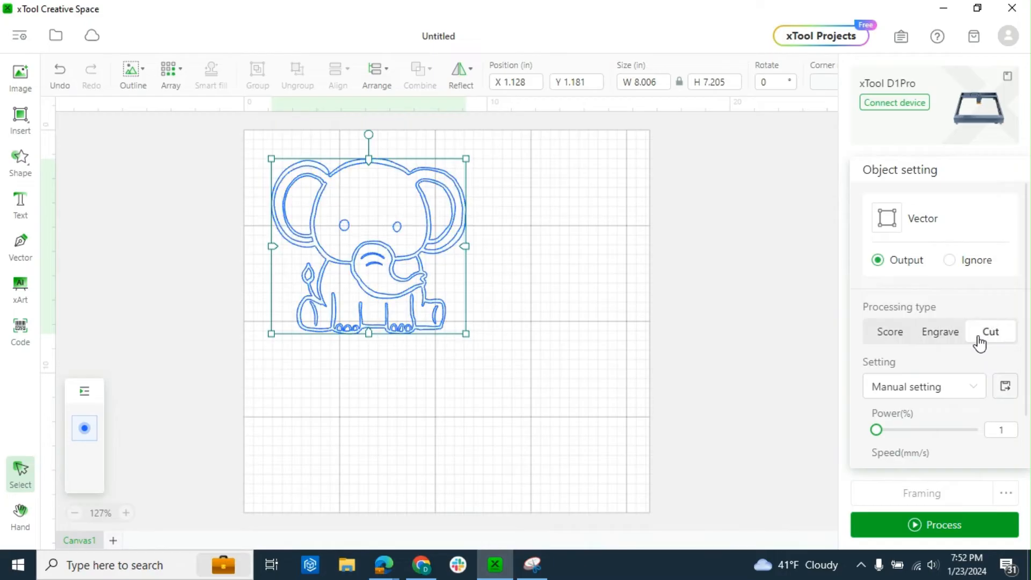
pyautogui.click(889, 332)
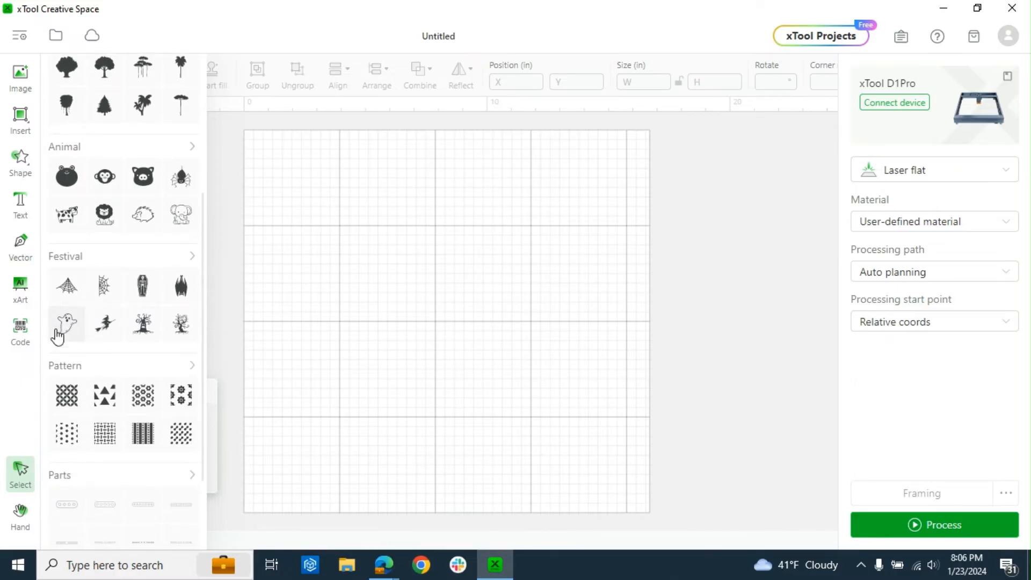
# Step: Add the Festival ghost outline, enlarge it to about five inches, and set it to Cut
pyautogui.click(65, 323)
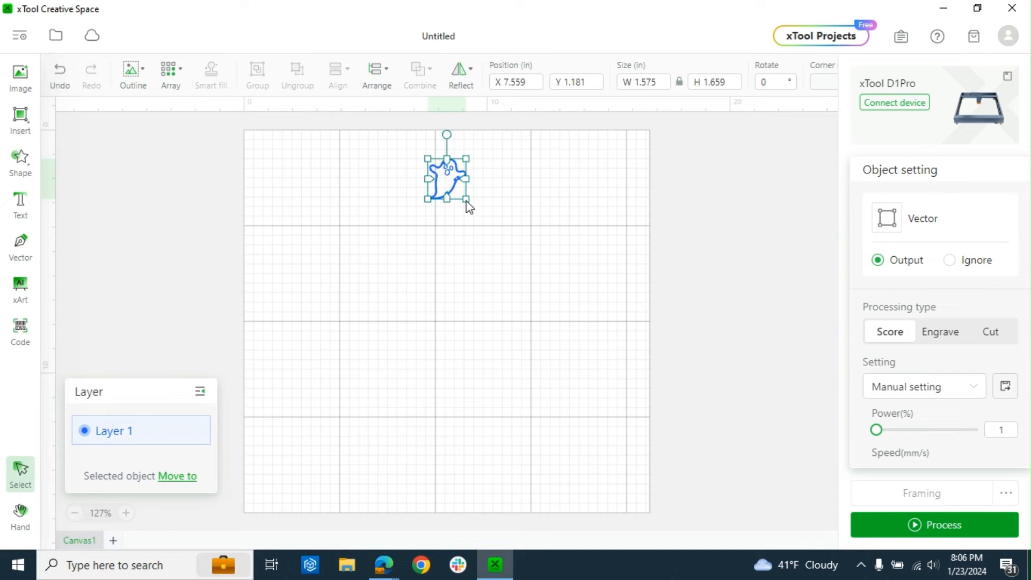
pyautogui.moveTo(468, 200); pyautogui.dragTo(548, 283)
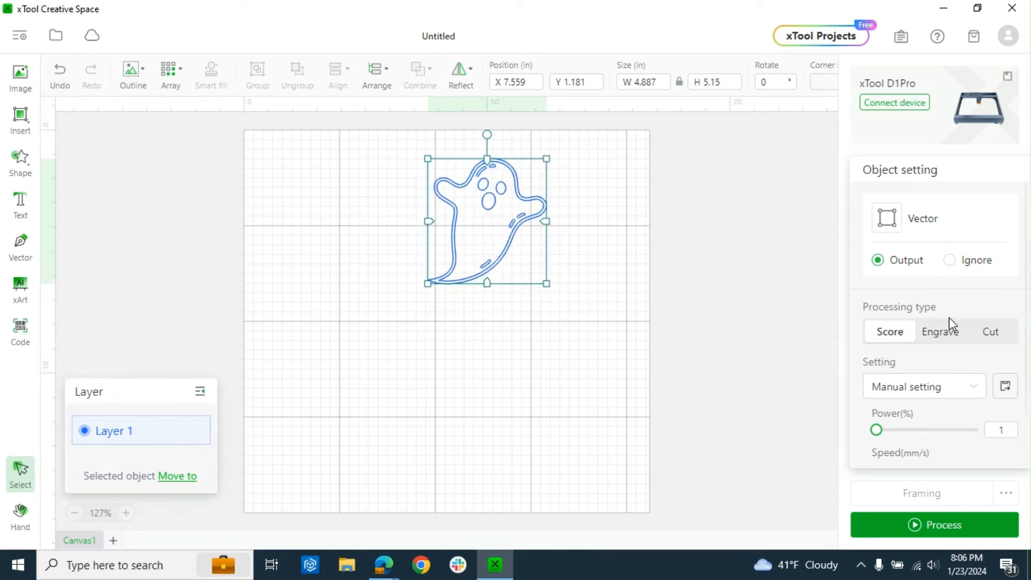
pyautogui.click(990, 332)
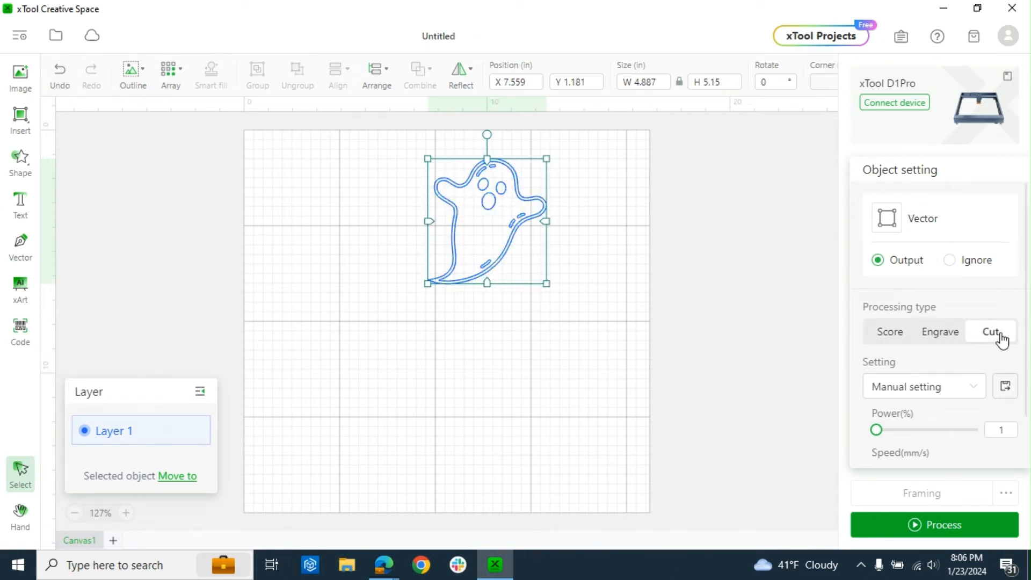
pyautogui.click(991, 332)
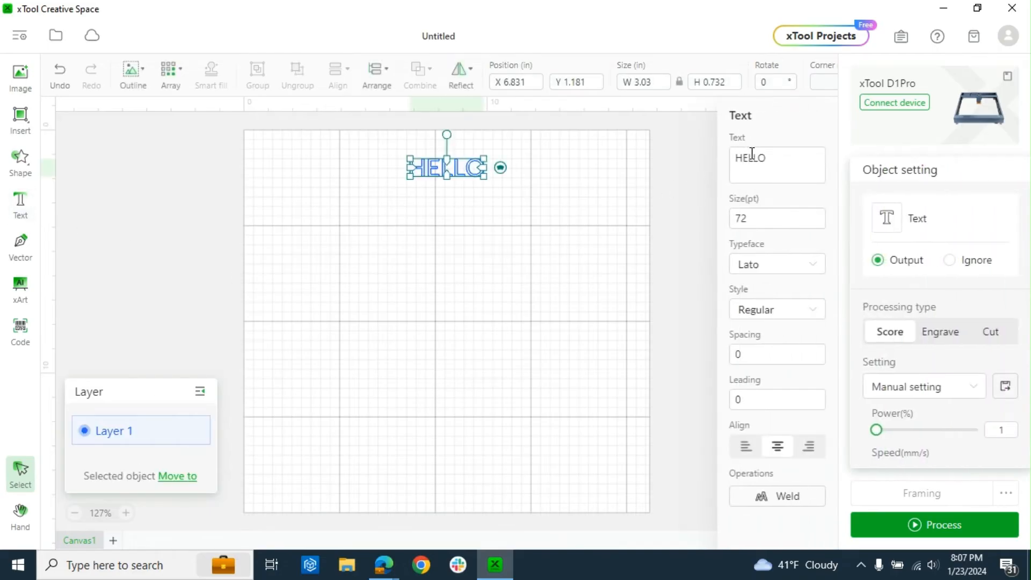
# Step: Replace HELLO with Hi and review the font style choices for the text
pyautogui.click(776, 163)
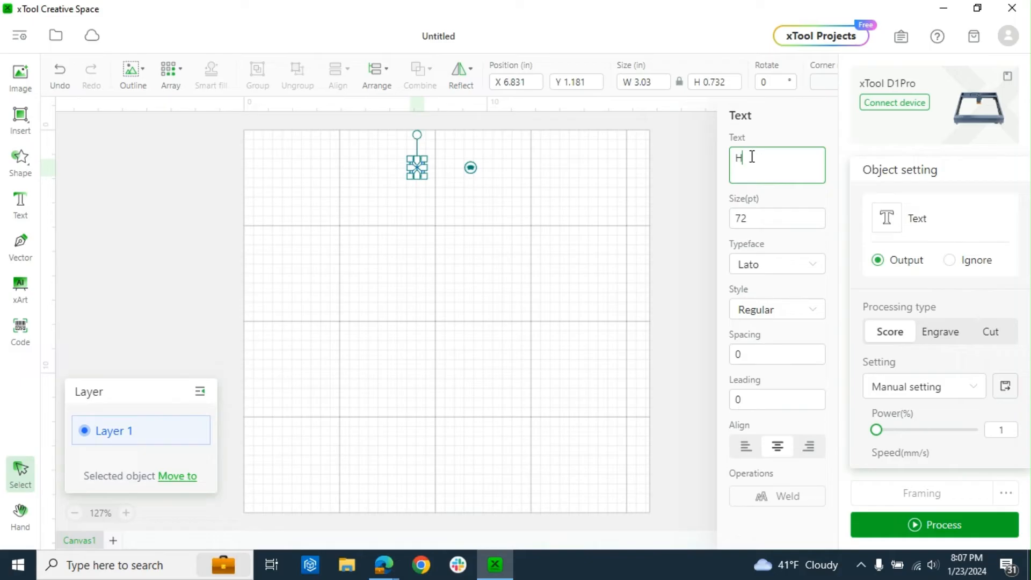
pyautogui.click(388, 151)
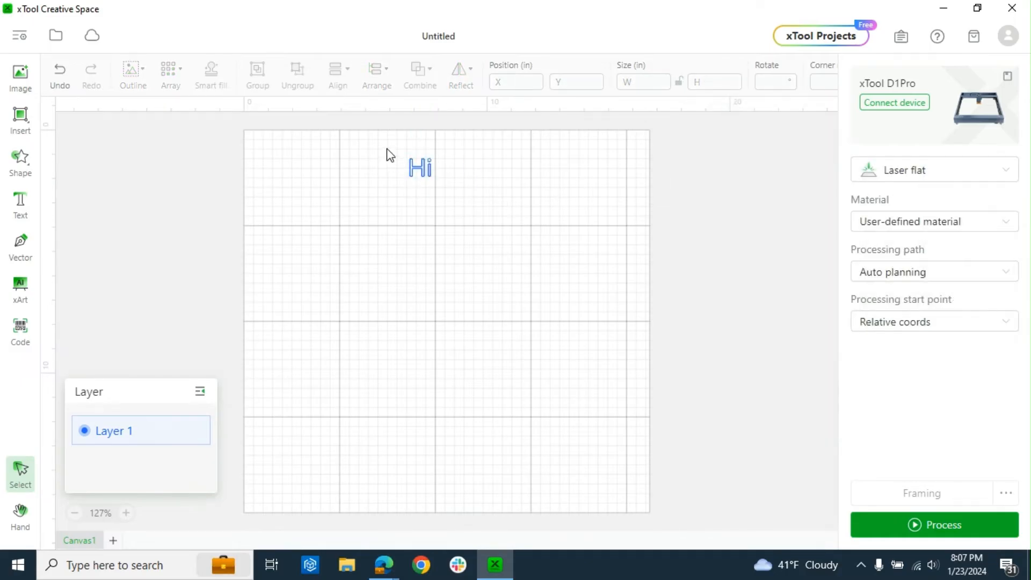
pyautogui.click(420, 167)
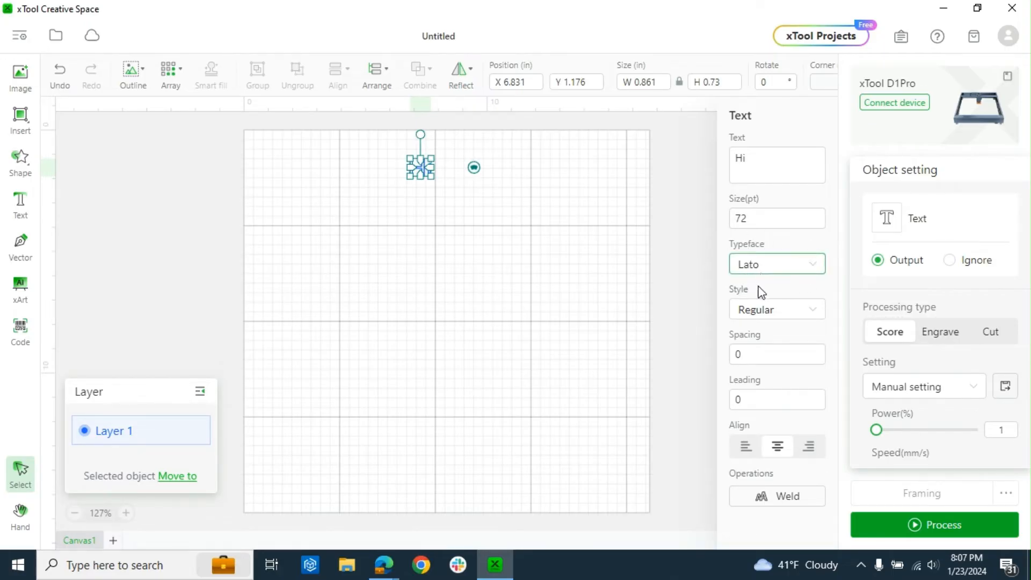
pyautogui.moveTo(777, 309)
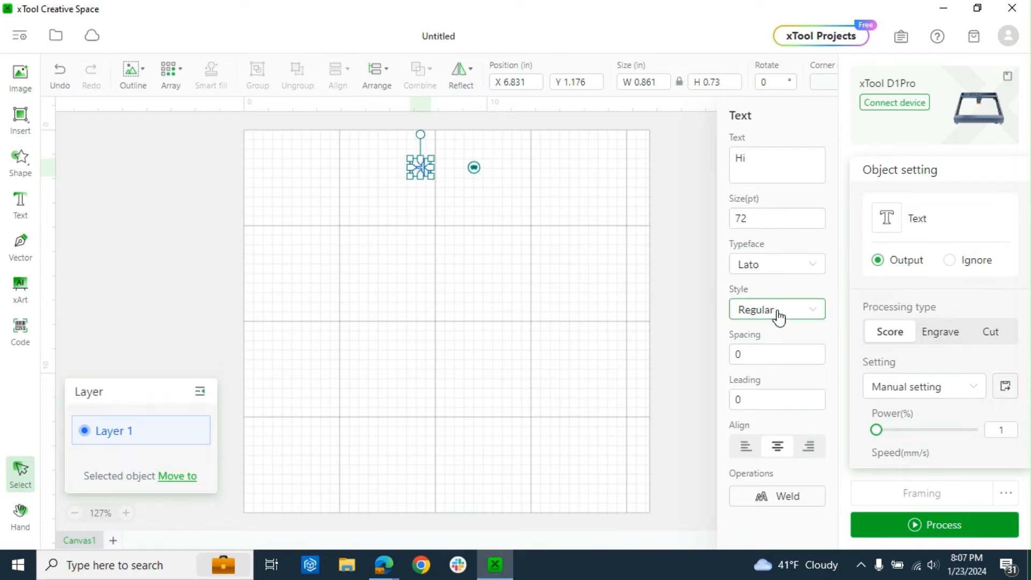
pyautogui.click(775, 309)
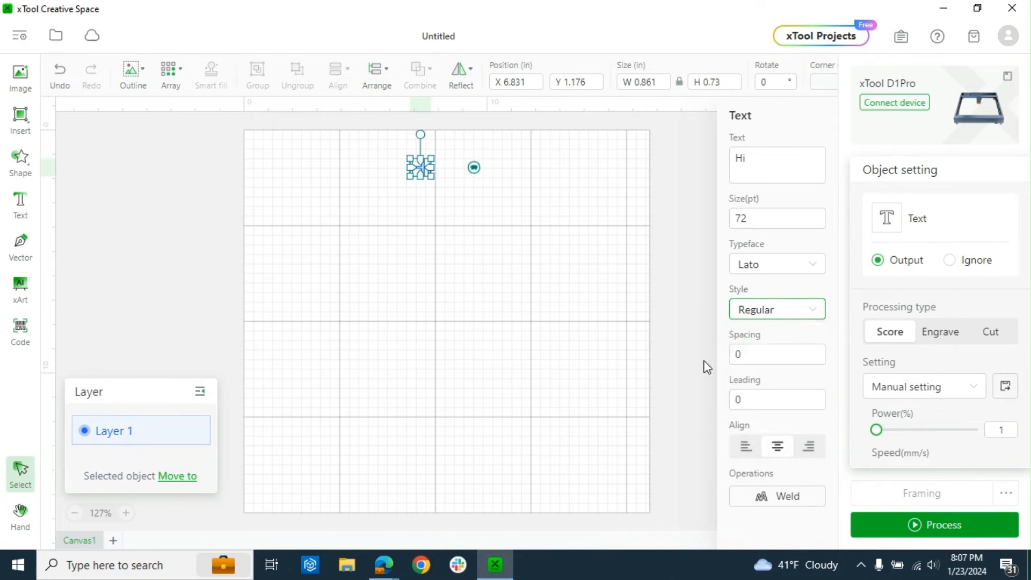
pyautogui.click(775, 354)
pyautogui.write(', How are you')
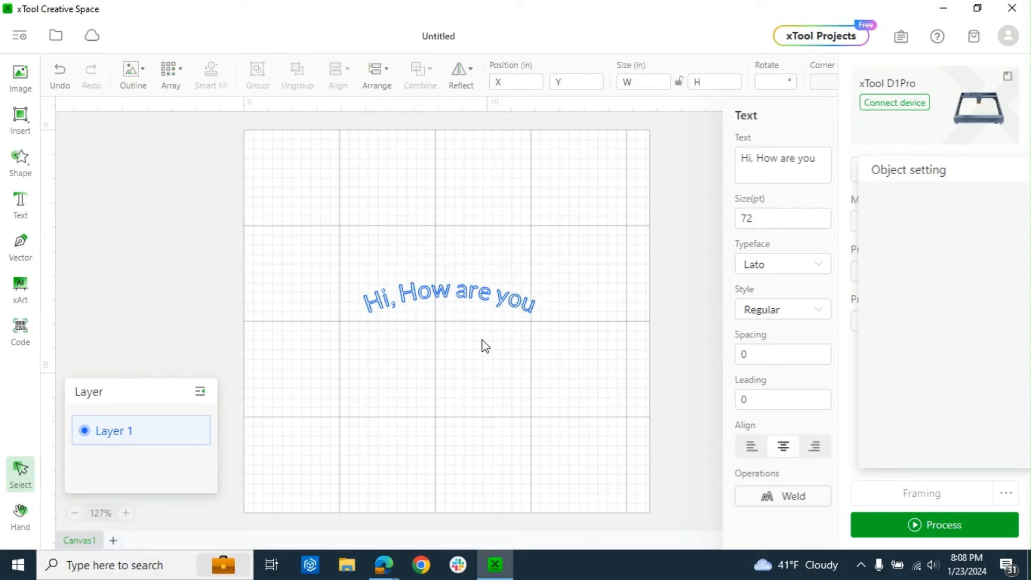
# Step: Move the copied greeting below the lion and retype it as 'Have a Great Day!'
pyautogui.click(446, 299)
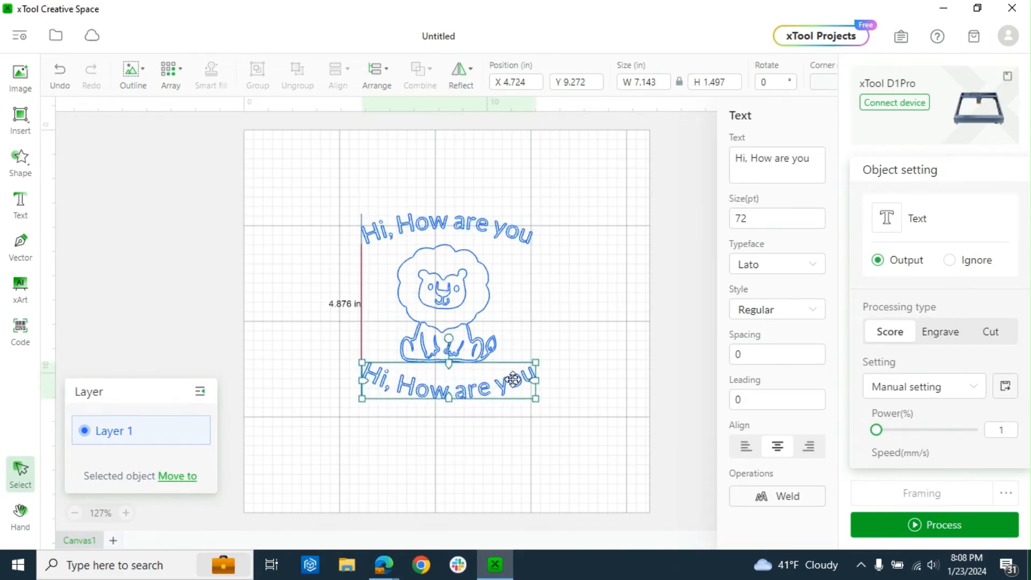
pyautogui.moveTo(513, 380); pyautogui.dragTo(513, 384)
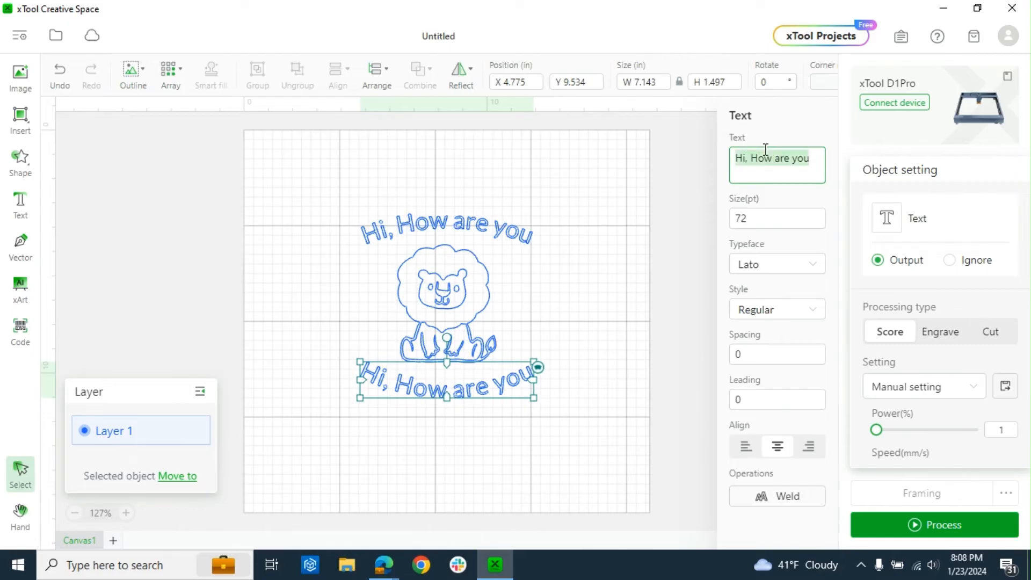
pyautogui.write('Have a')
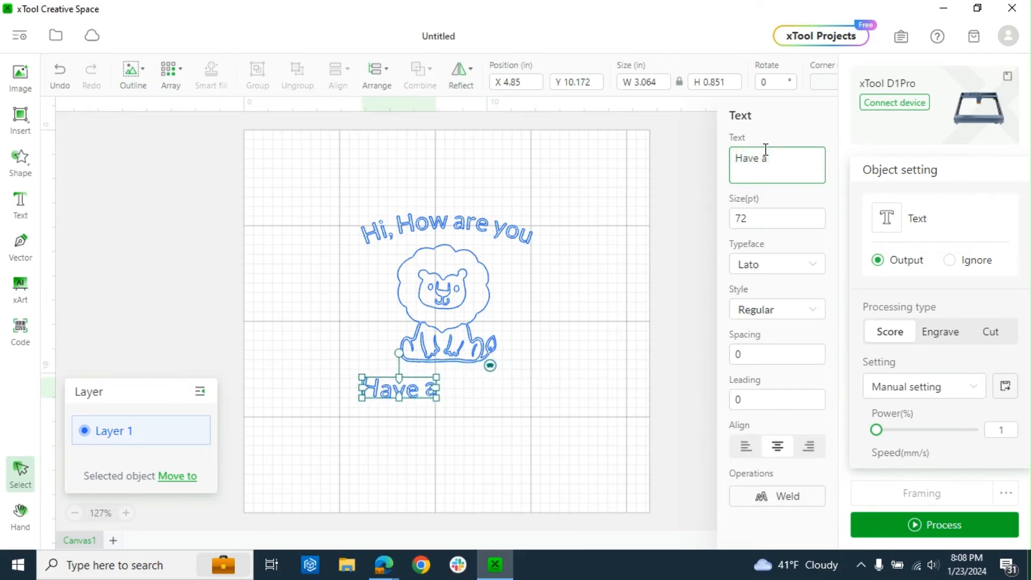
pyautogui.write('Great Day!')
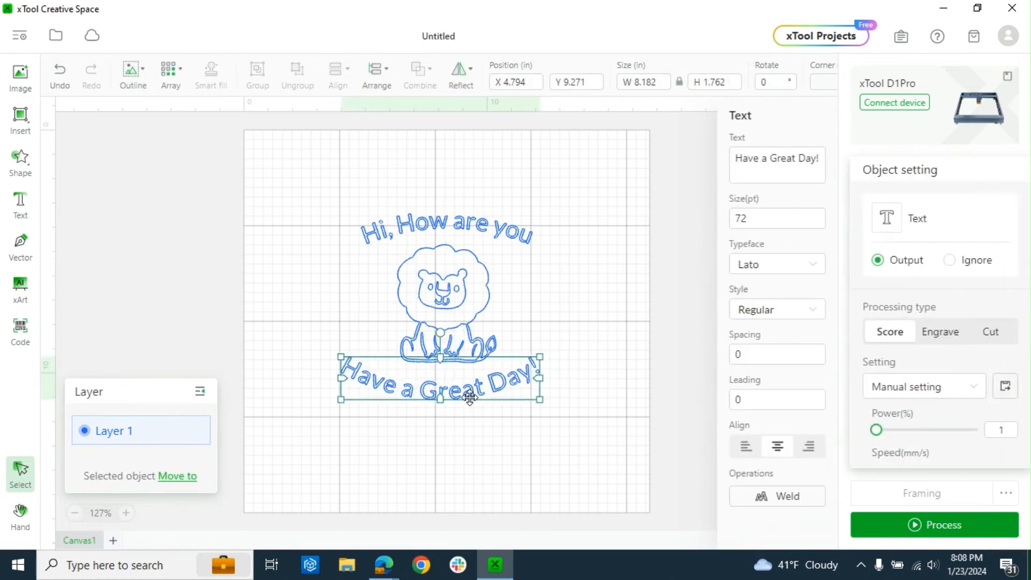
pyautogui.click(568, 466)
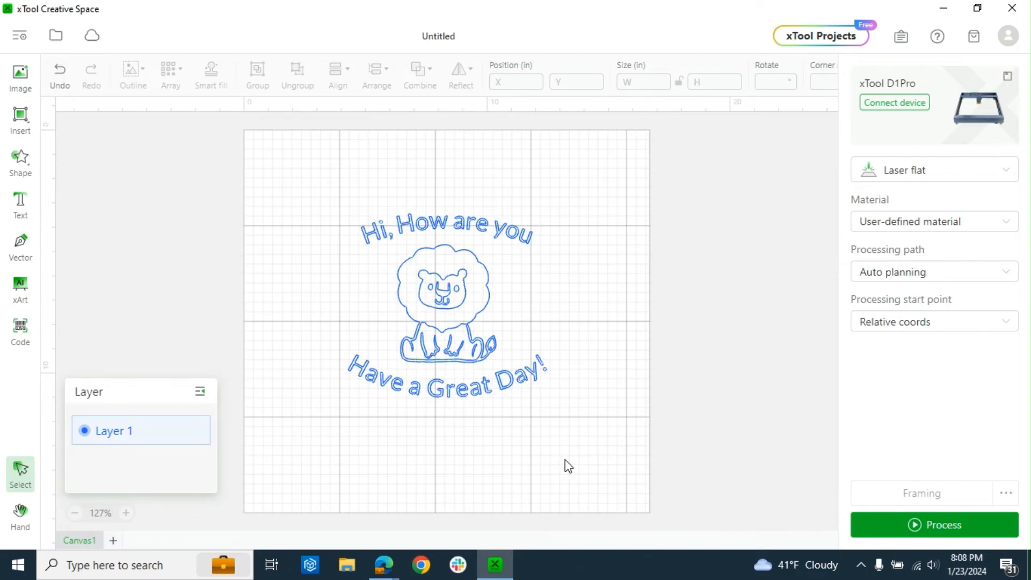
pyautogui.moveTo(340, 223)
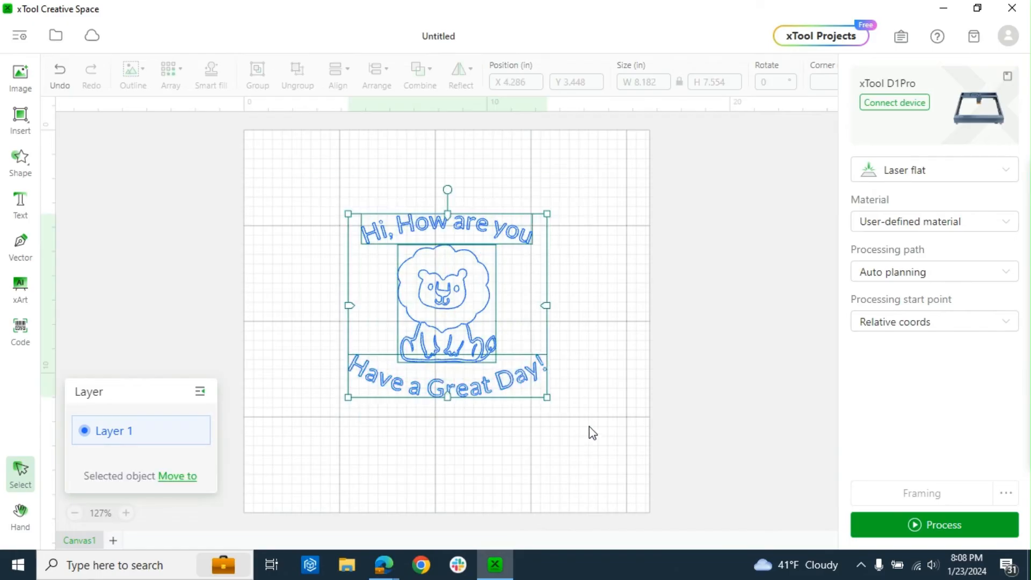
# Step: Delete the lion and greeting design, then sketch a short vector-pen path on the empty canvas
pyautogui.press('Delete')
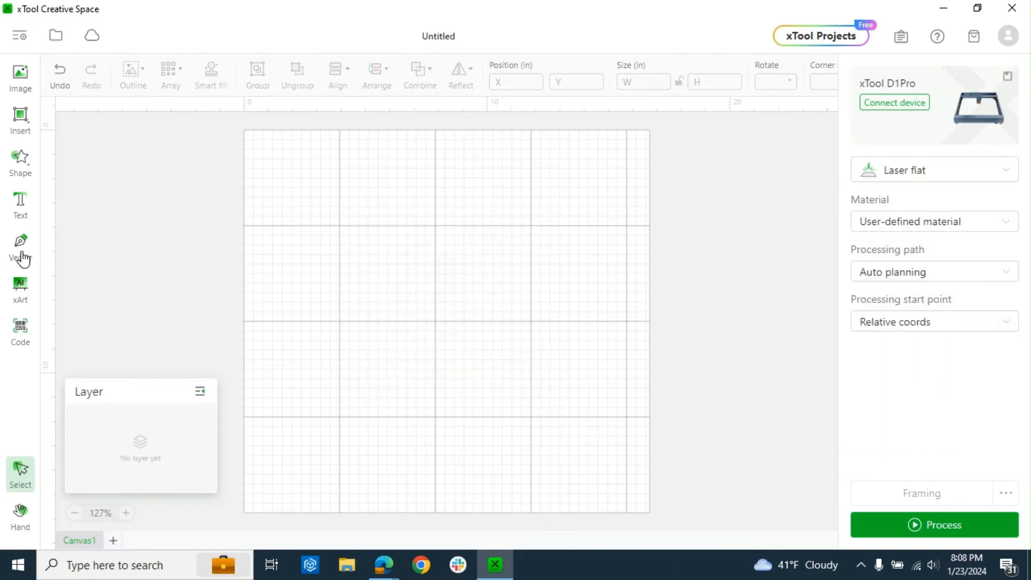
pyautogui.click(21, 247)
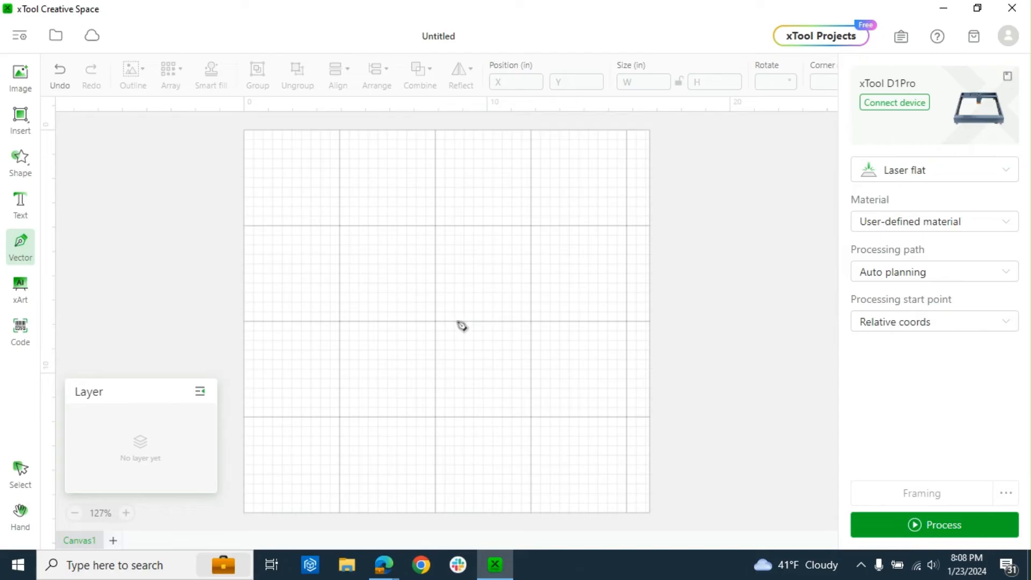
pyautogui.moveTo(394, 247); pyautogui.dragTo(601, 159)
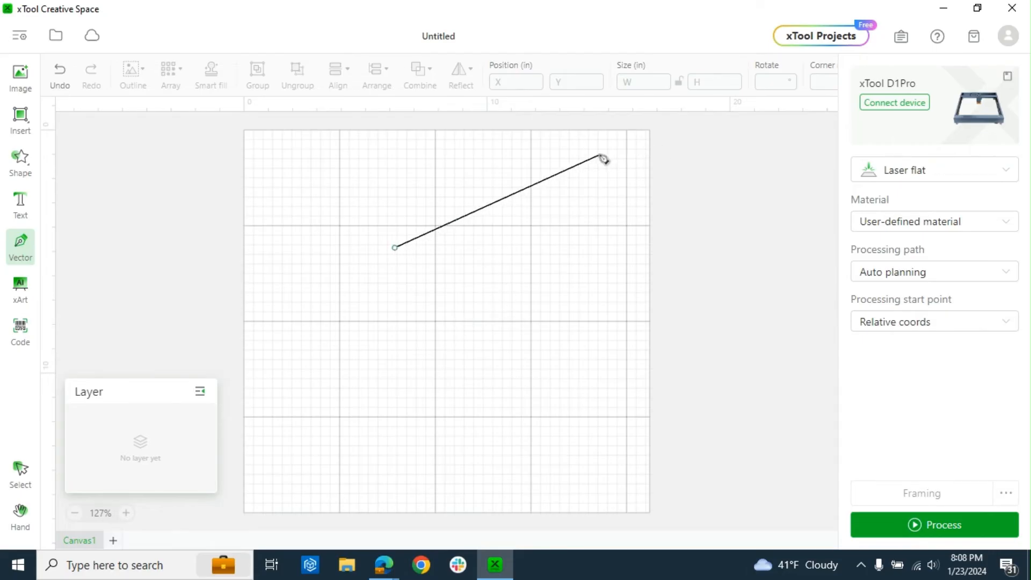
pyautogui.click(335, 472)
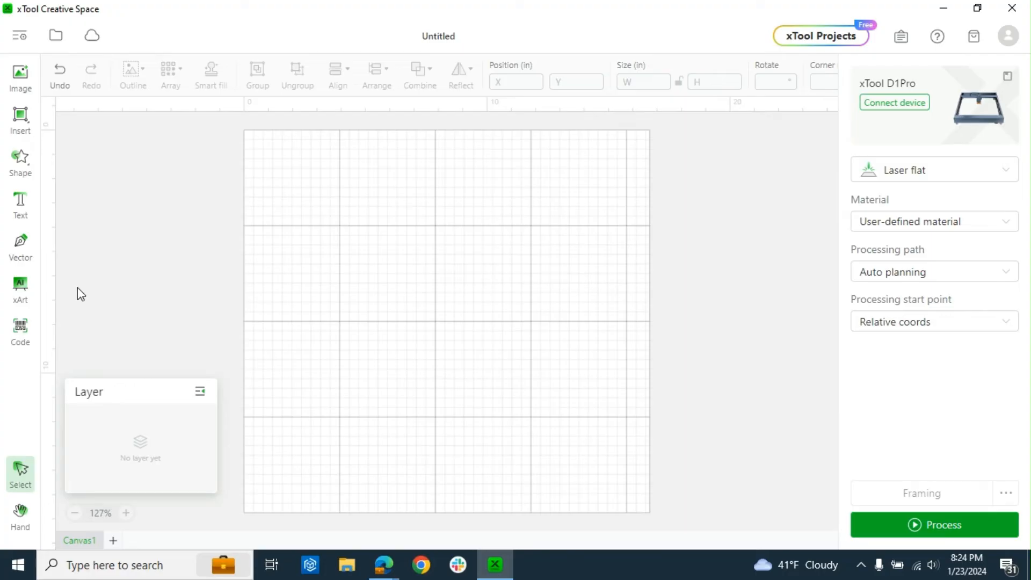
# Step: Bring up the xArt AI image generator from the sidebar
pyautogui.click(19, 288)
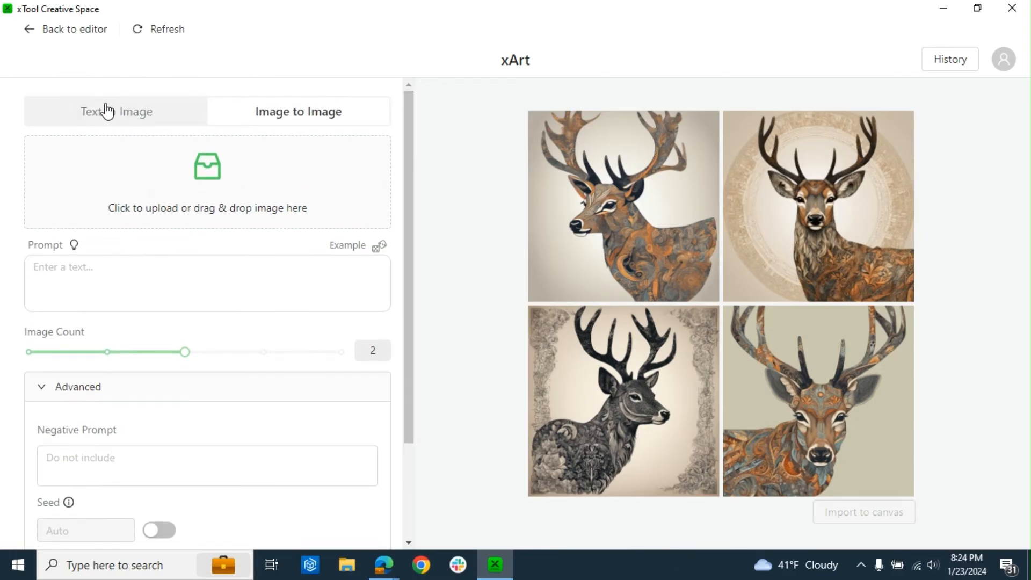
# Step: Review the Text to Image styles and advanced settings, then switch xArt to Image to Image mode
pyautogui.click(116, 111)
pyautogui.write('Lamp jumping over a hill')
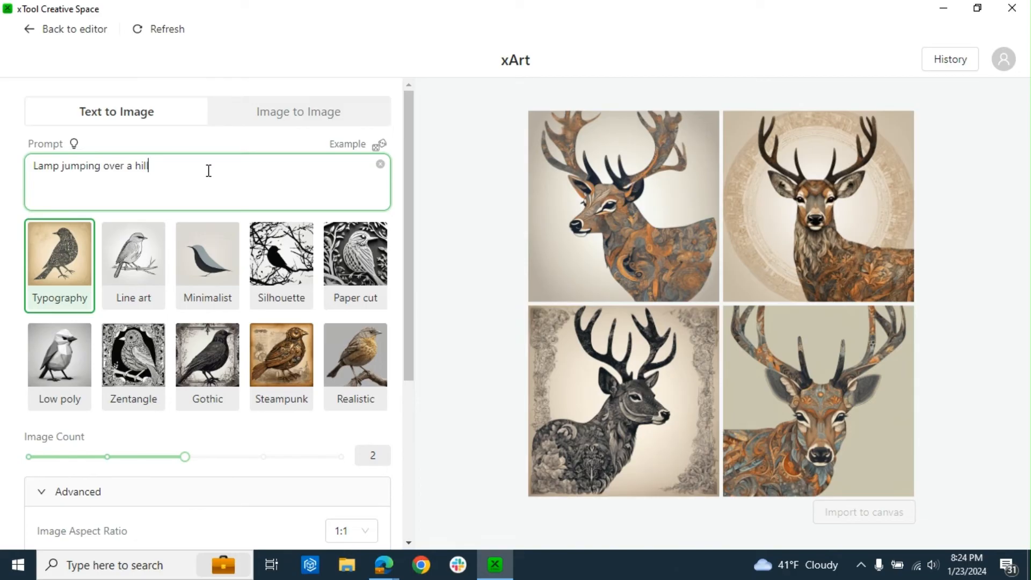
pyautogui.moveTo(133, 266)
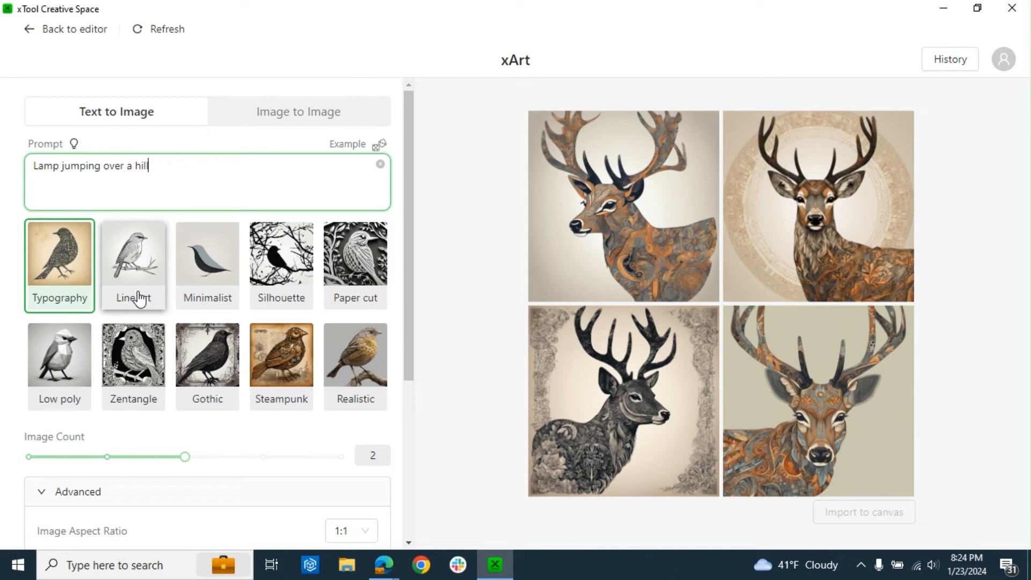
pyautogui.moveTo(297, 376)
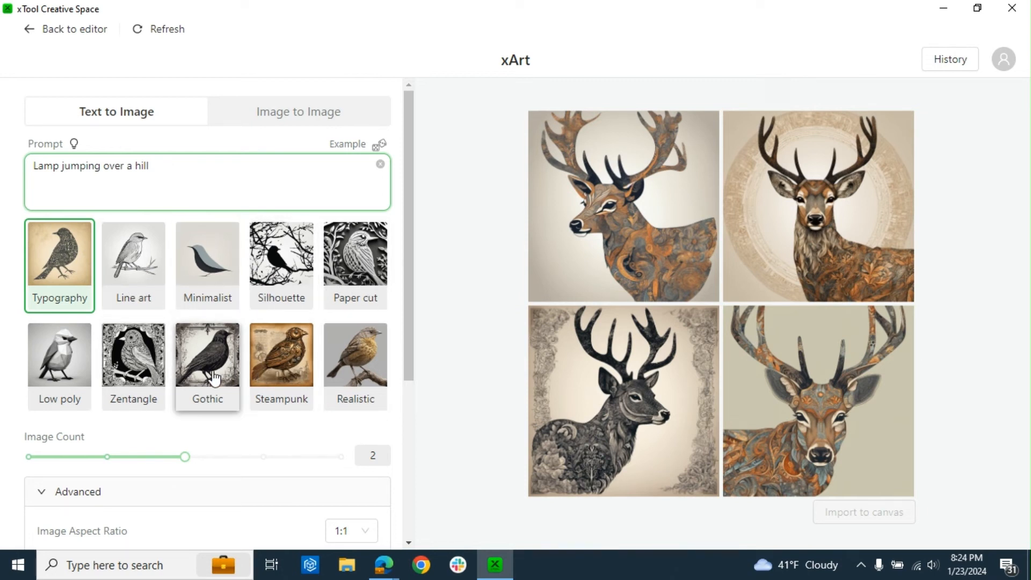
pyautogui.scroll(-3)
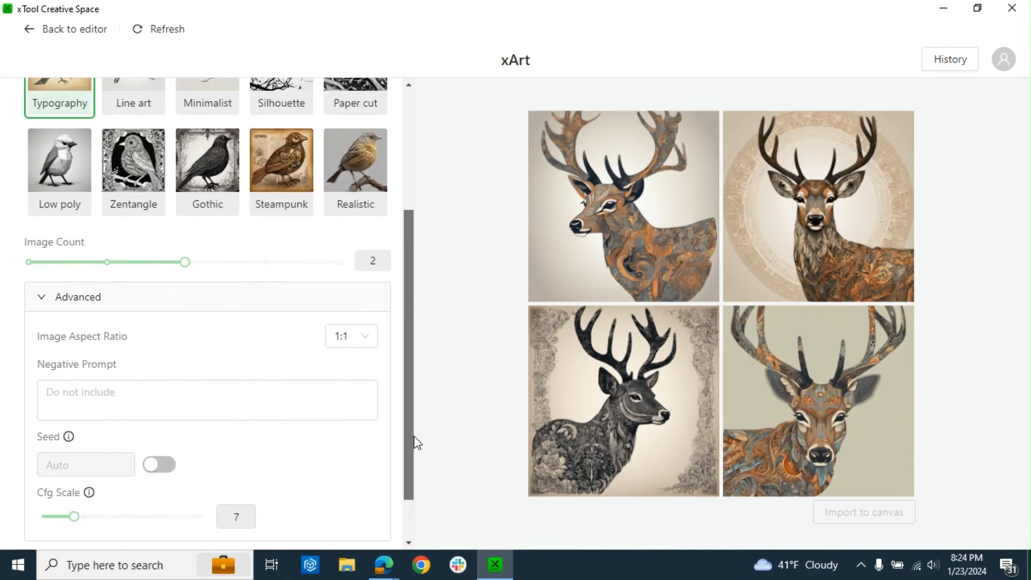
pyautogui.scroll(-3)
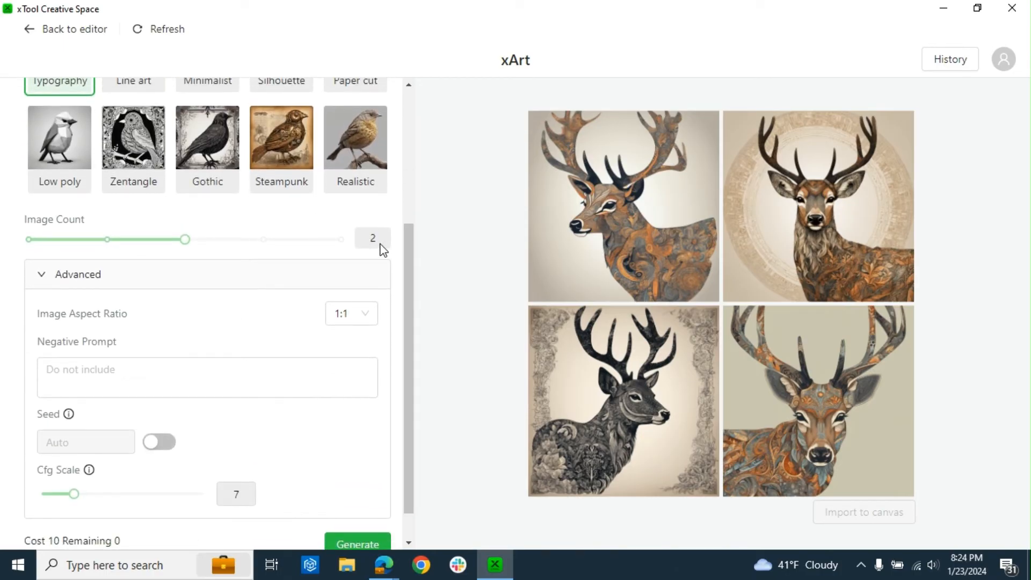
pyautogui.moveTo(283, 281)
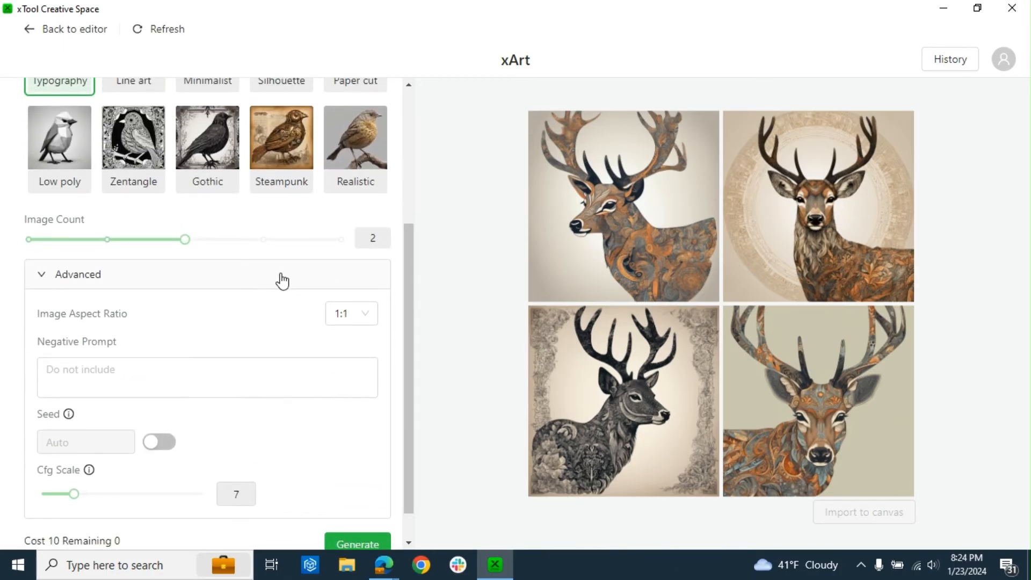
pyautogui.moveTo(31, 313)
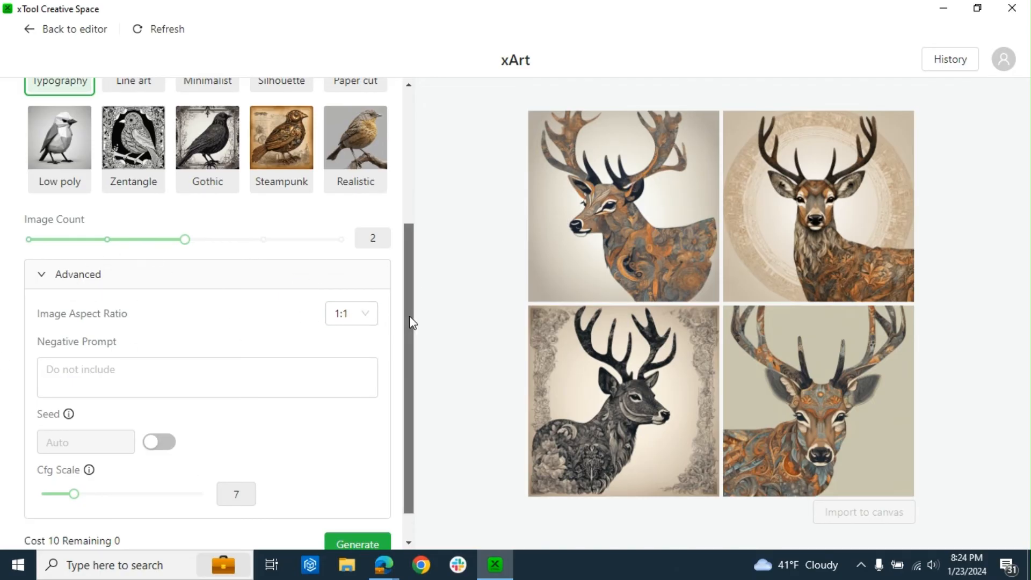
pyautogui.scroll(-3)
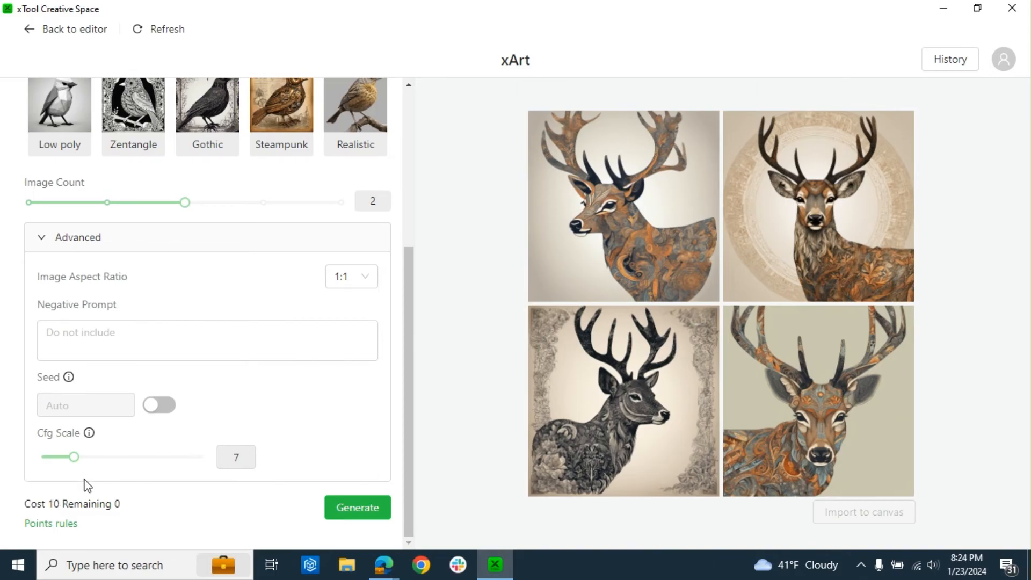
pyautogui.moveTo(347, 432)
pyautogui.write('Lamp jumping over a hill')
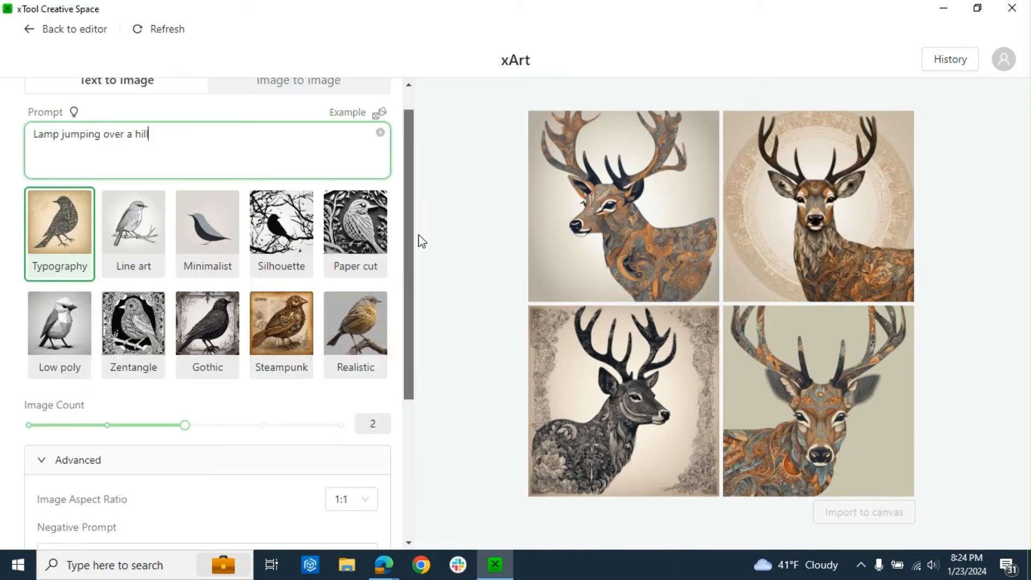
pyautogui.click(297, 111)
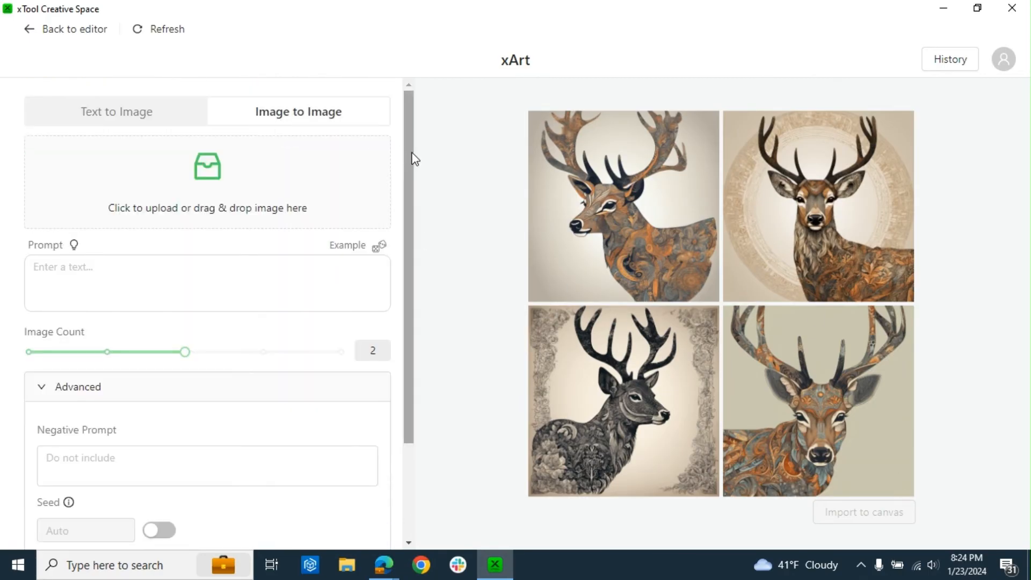
pyautogui.moveTo(186, 212)
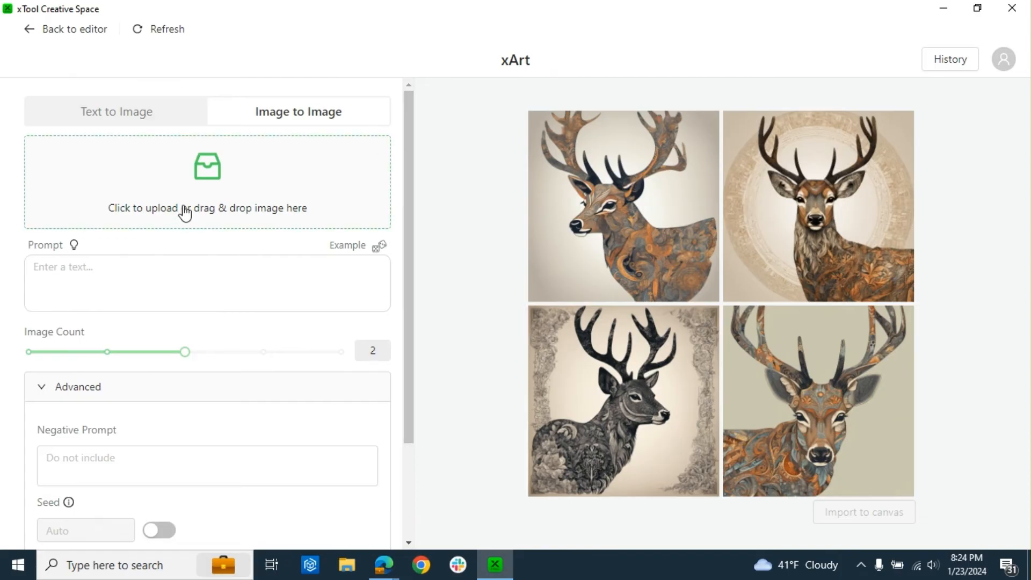
# Step: Look over the Image to Image upload area and go back to the empty editor canvas
pyautogui.click(206, 283)
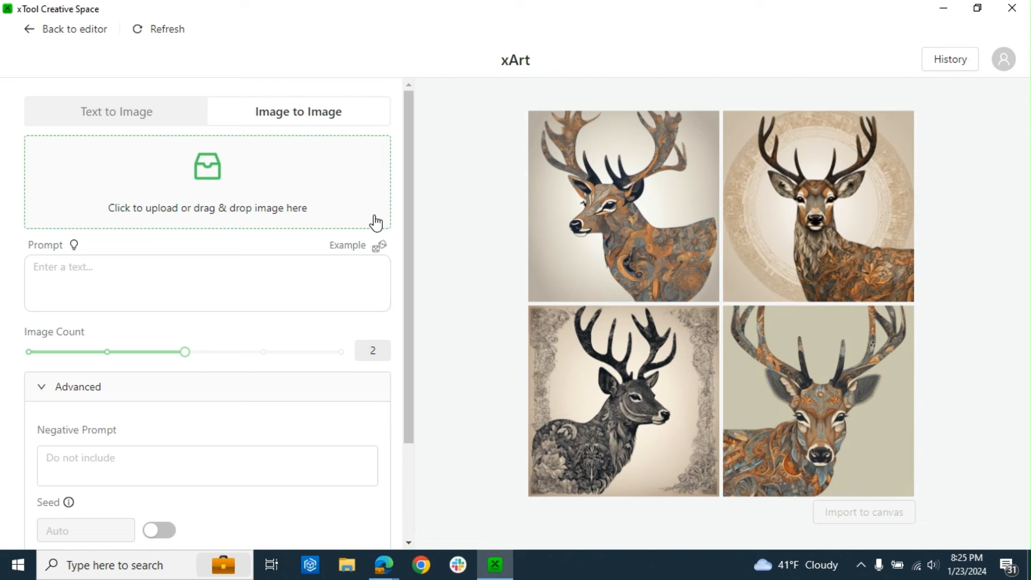
pyautogui.scroll(-3)
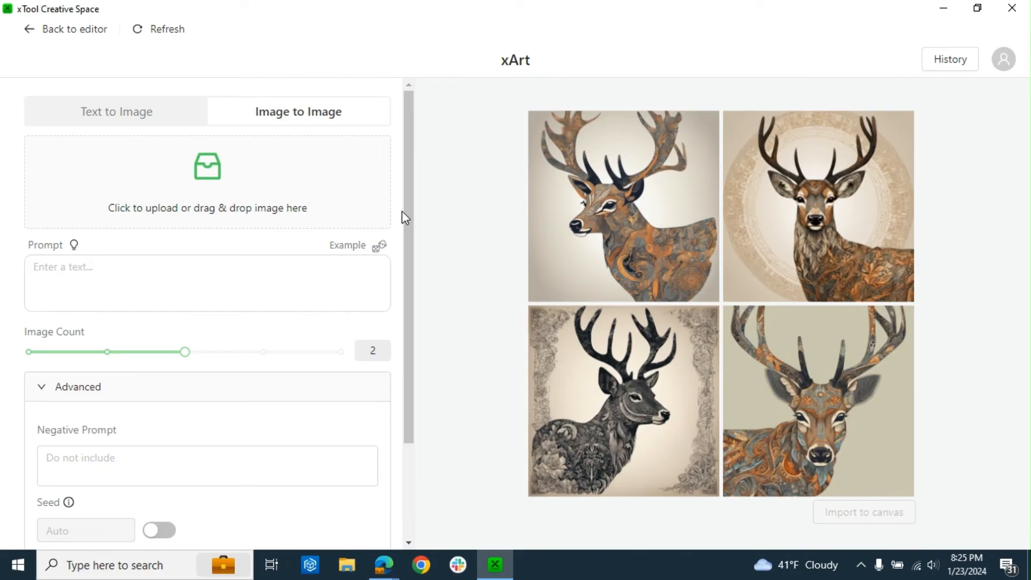
pyautogui.scroll(-3)
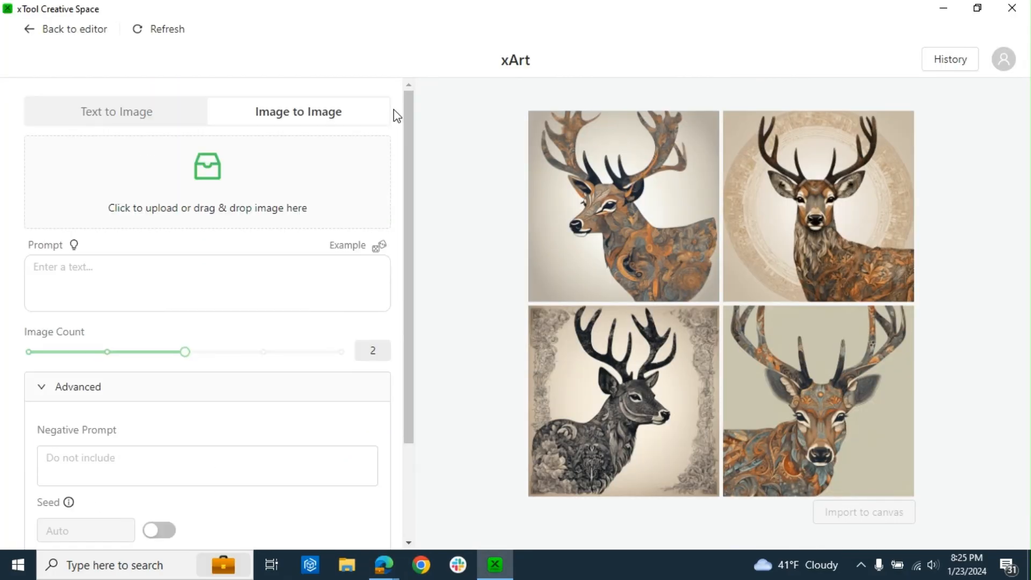
pyautogui.click(72, 29)
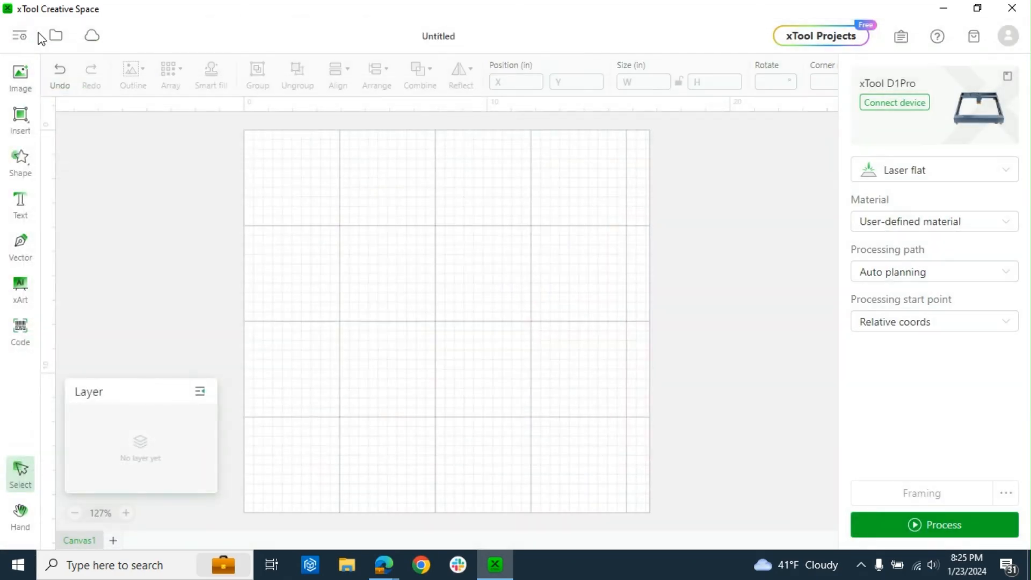
pyautogui.click(19, 332)
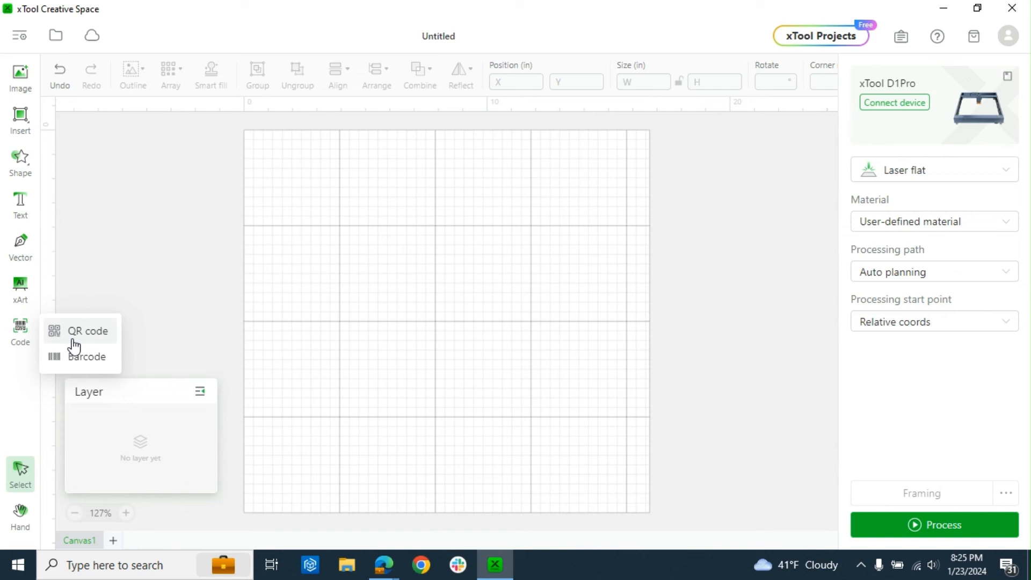
pyautogui.click(86, 330)
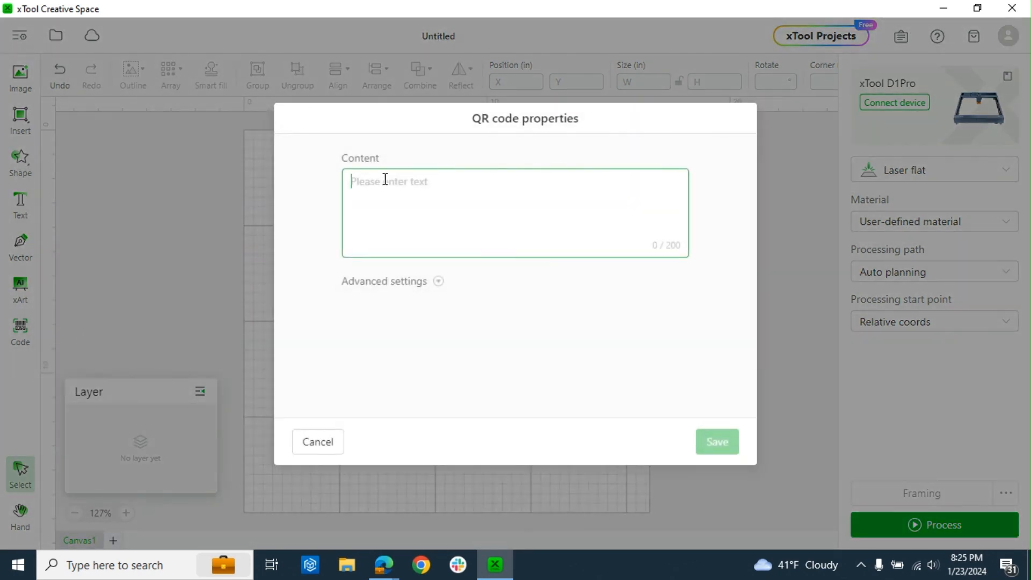
pyautogui.write('www.walmart.com')
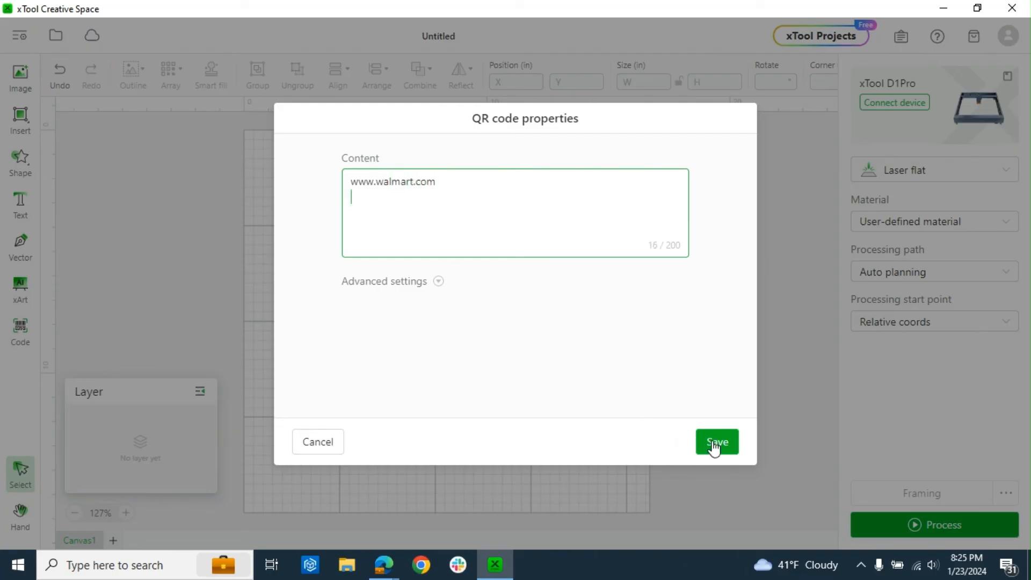
pyautogui.click(716, 441)
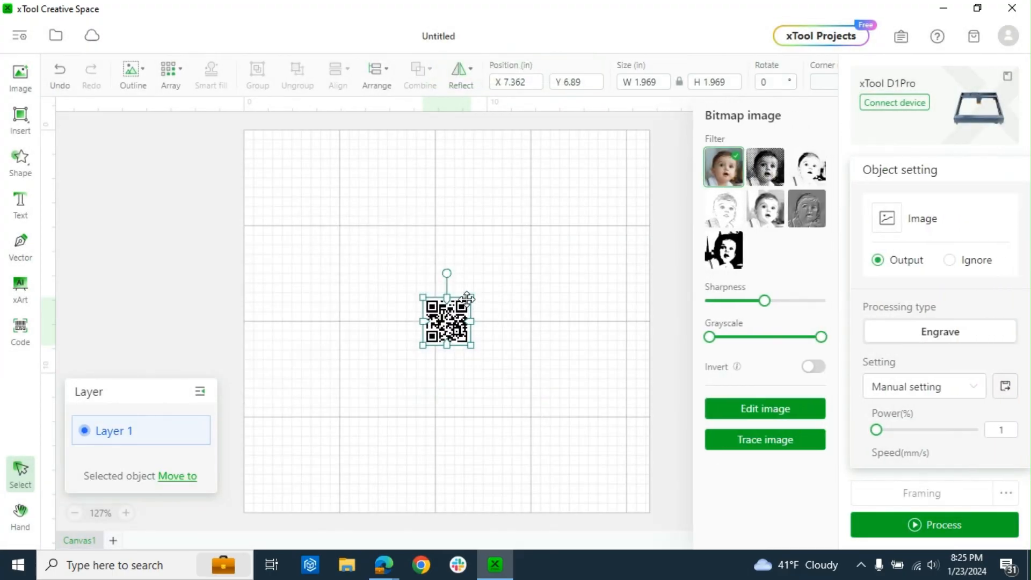
pyautogui.moveTo(468, 336); pyautogui.dragTo(547, 344)
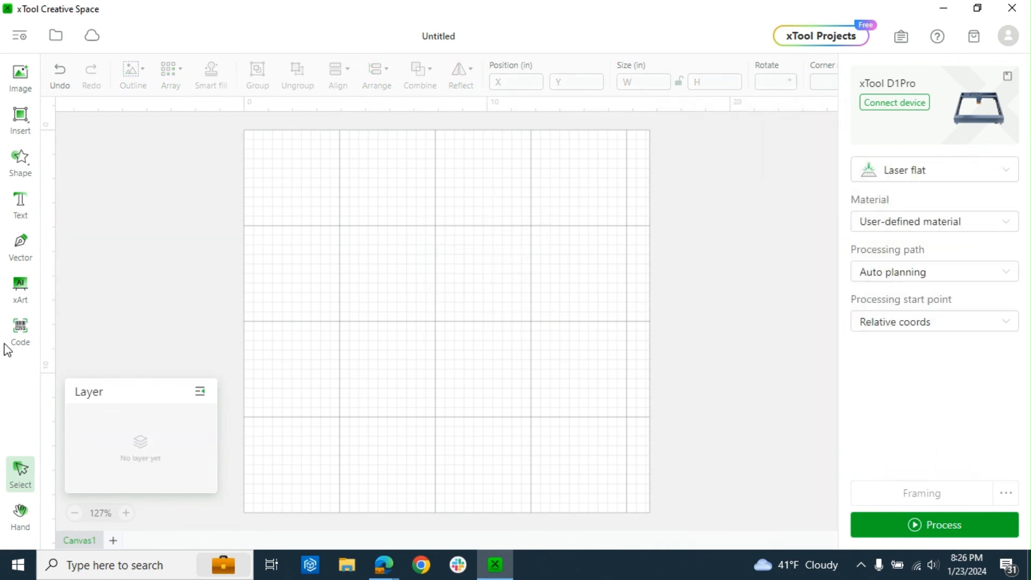
# Step: Bring up the barcode settings from the Code menu
pyautogui.click(20, 328)
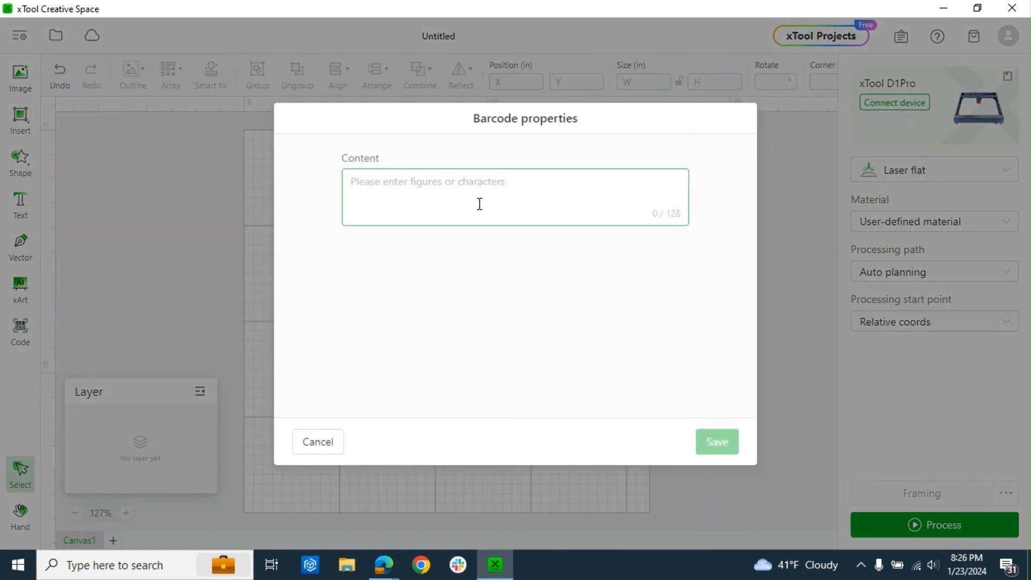
# Step: Enter sample barcode text 'laskdjflkj' and close the barcode dialog, leaving the canvas empty
pyautogui.write('laskdjflkj')
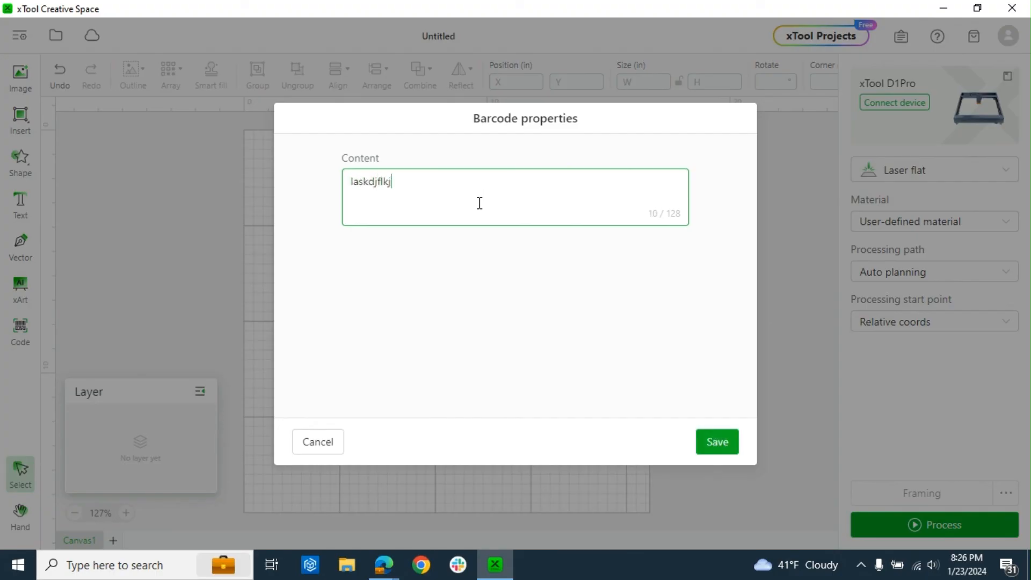
pyautogui.click(716, 441)
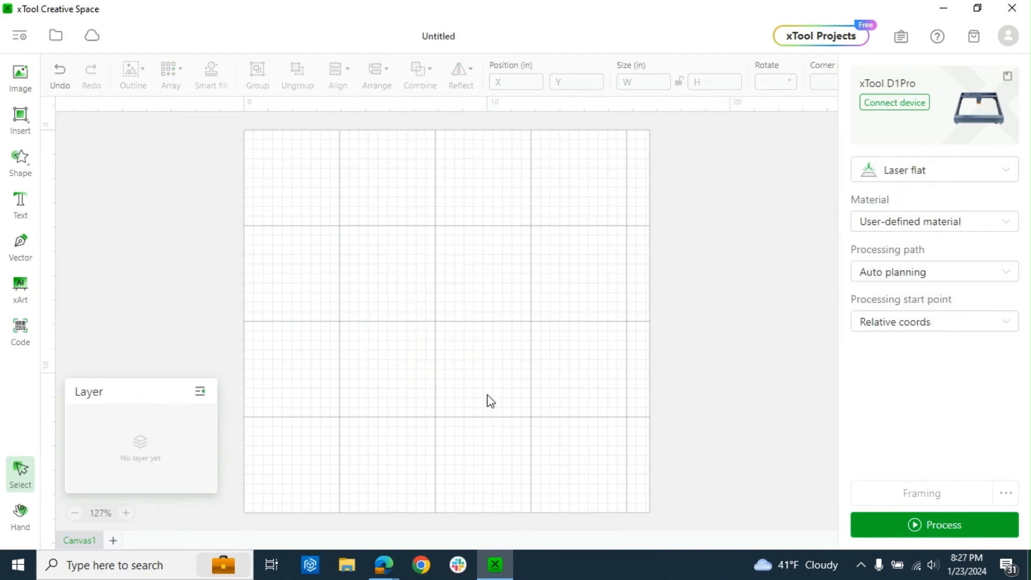
pyautogui.moveTo(3, 236)
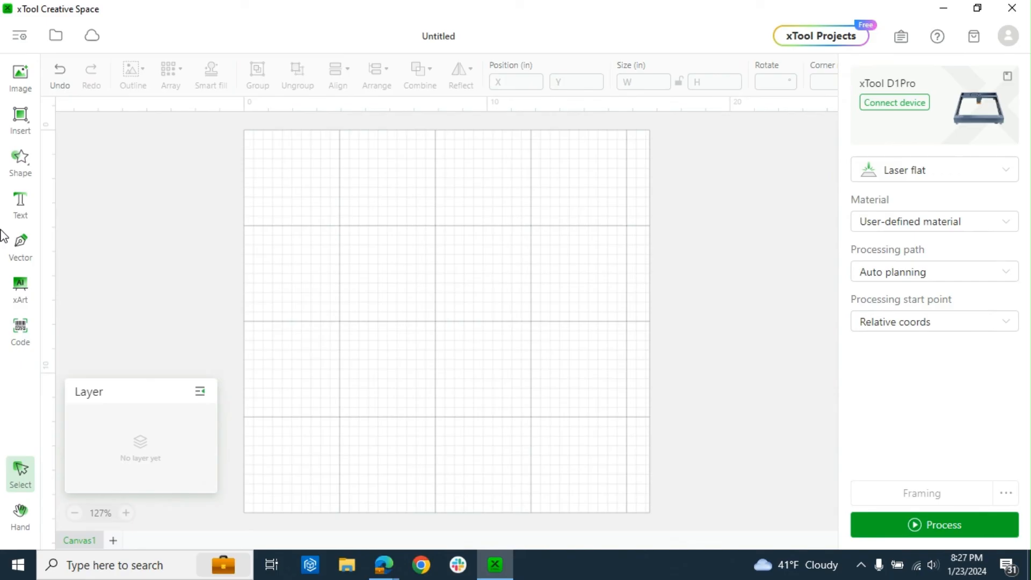
pyautogui.moveTo(75, 126)
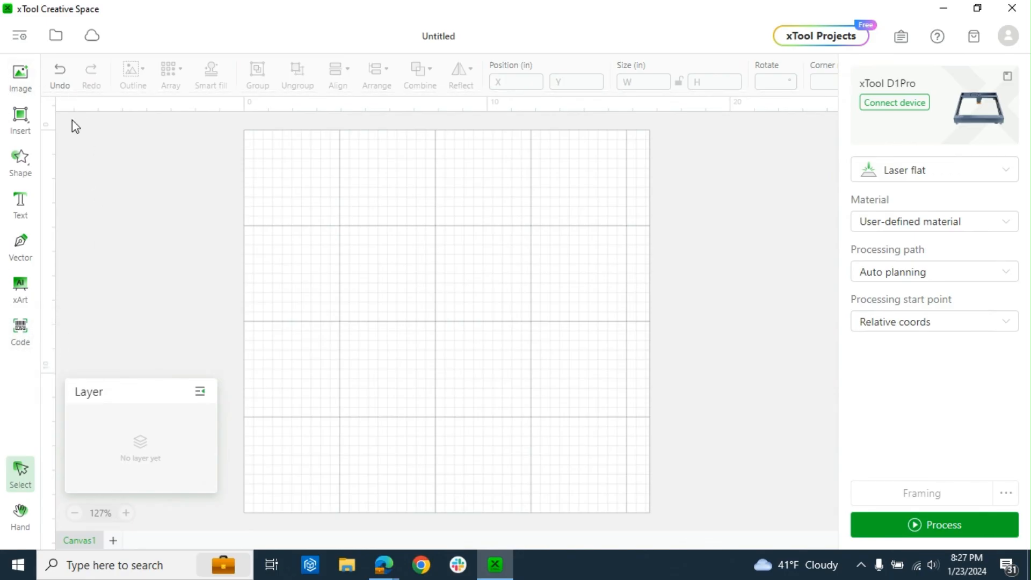
pyautogui.moveTo(139, 226)
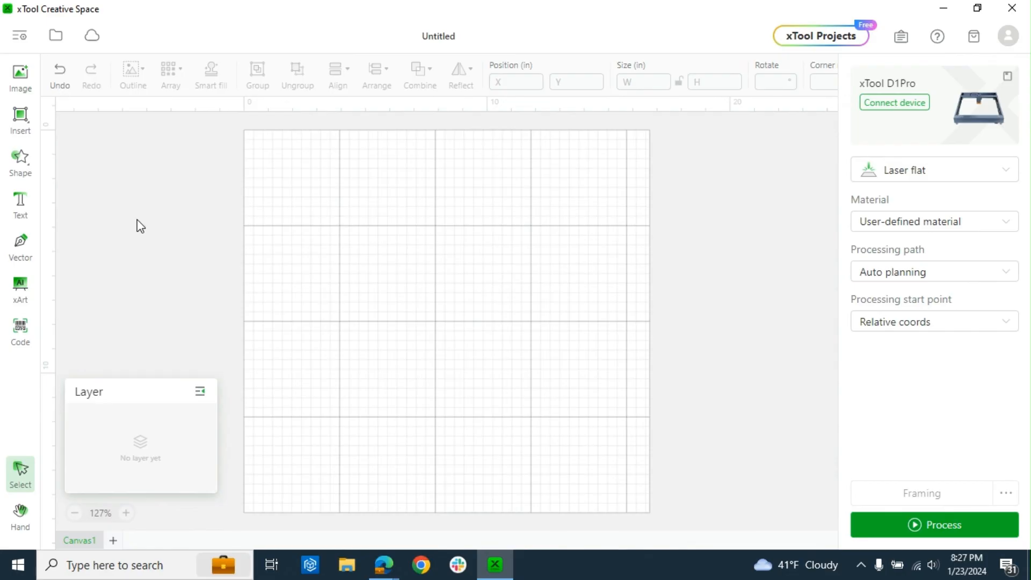
pyautogui.moveTo(3, 253)
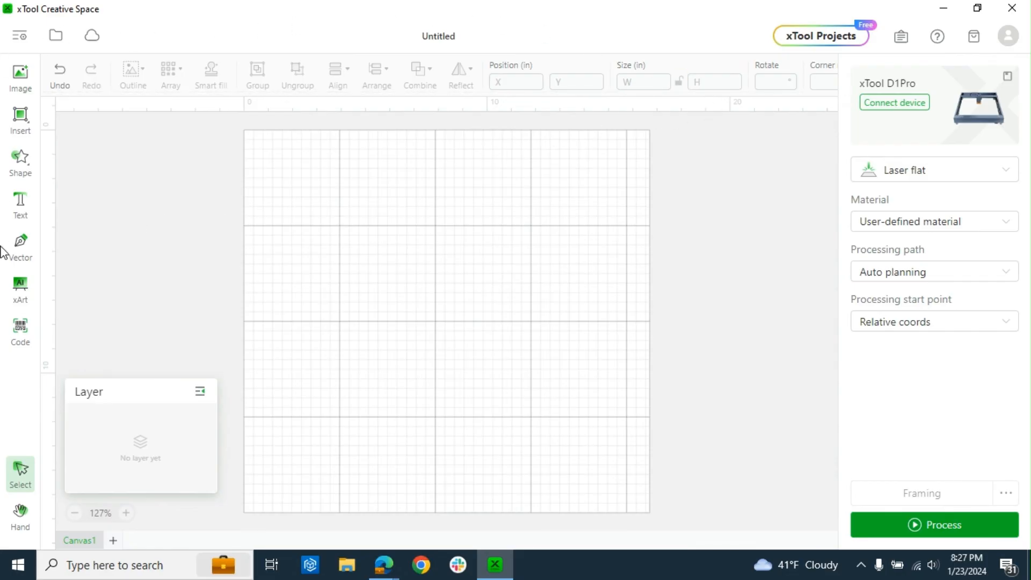
pyautogui.moveTo(207, 207)
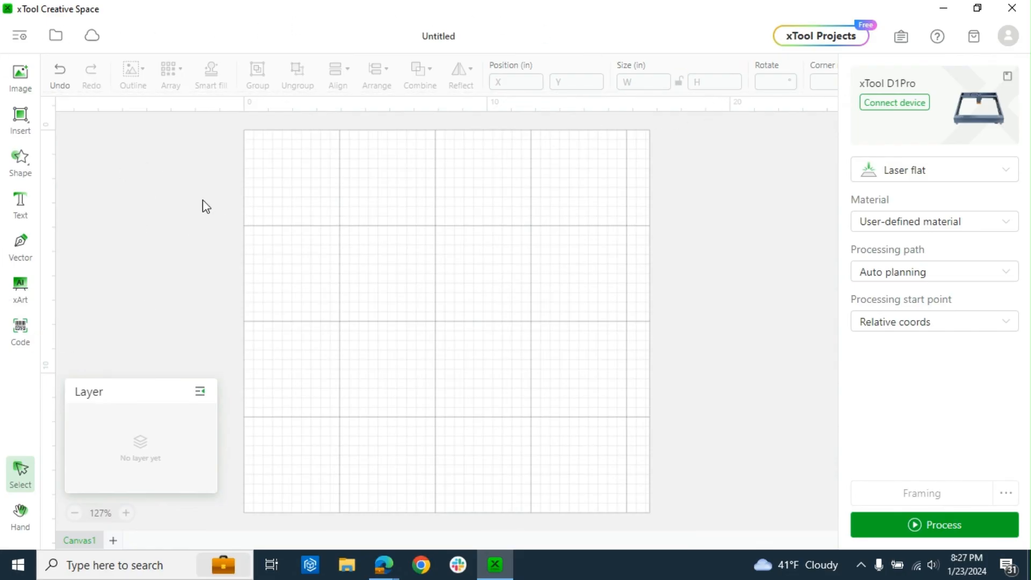